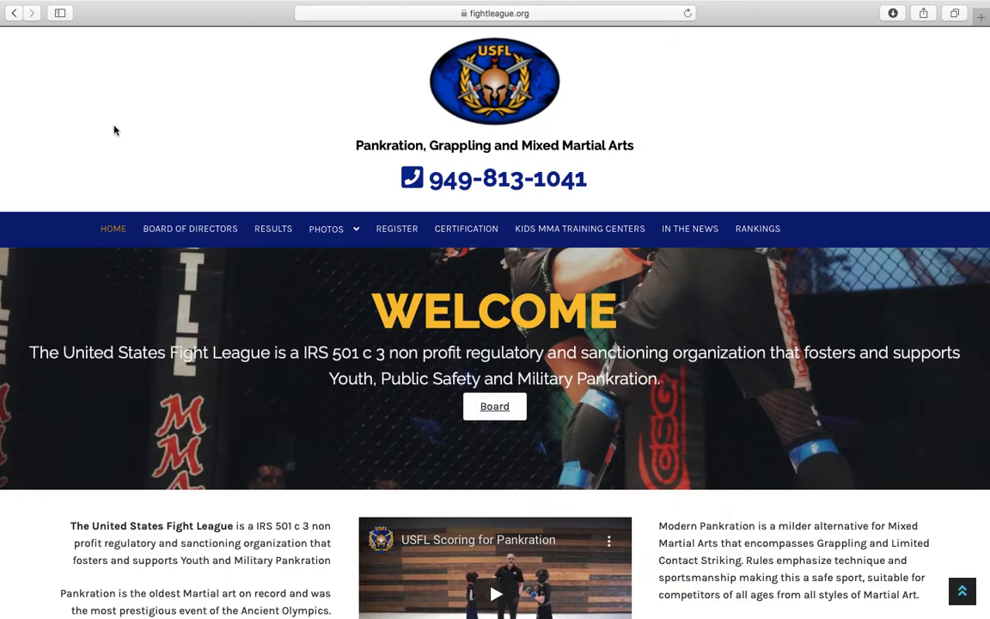
mouse_move(360, 52)
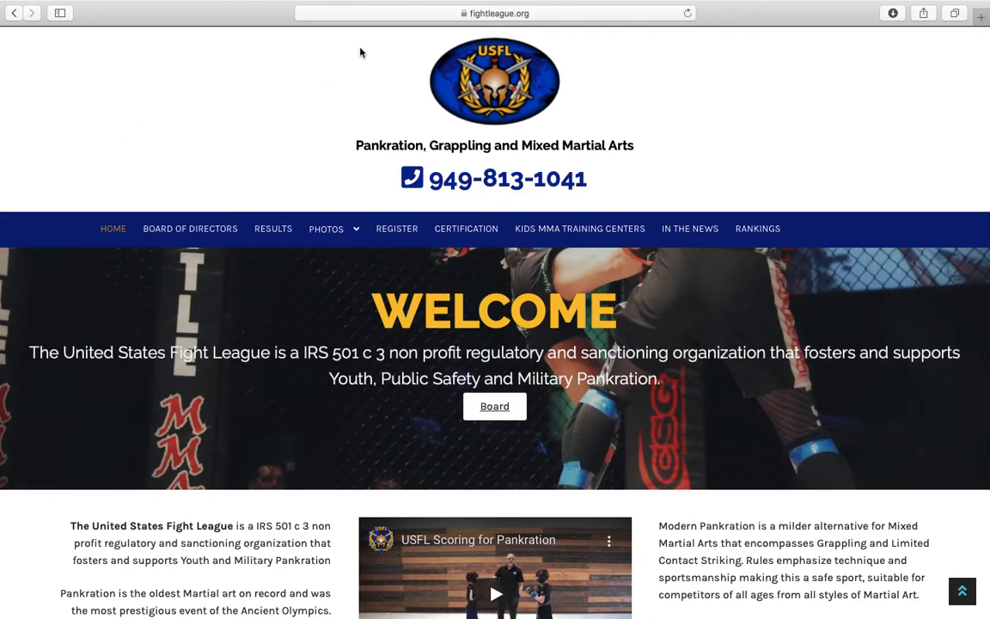
mouse_move(396, 228)
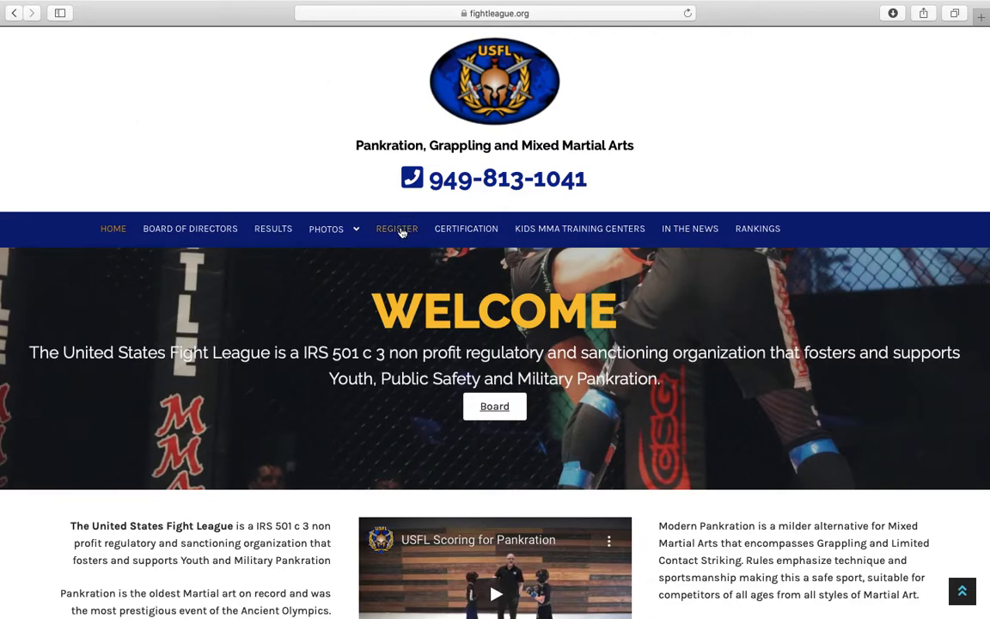
Go to the athlete, coach and officials licensing page via REGISTER and scroll down it.
left_click(396, 228)
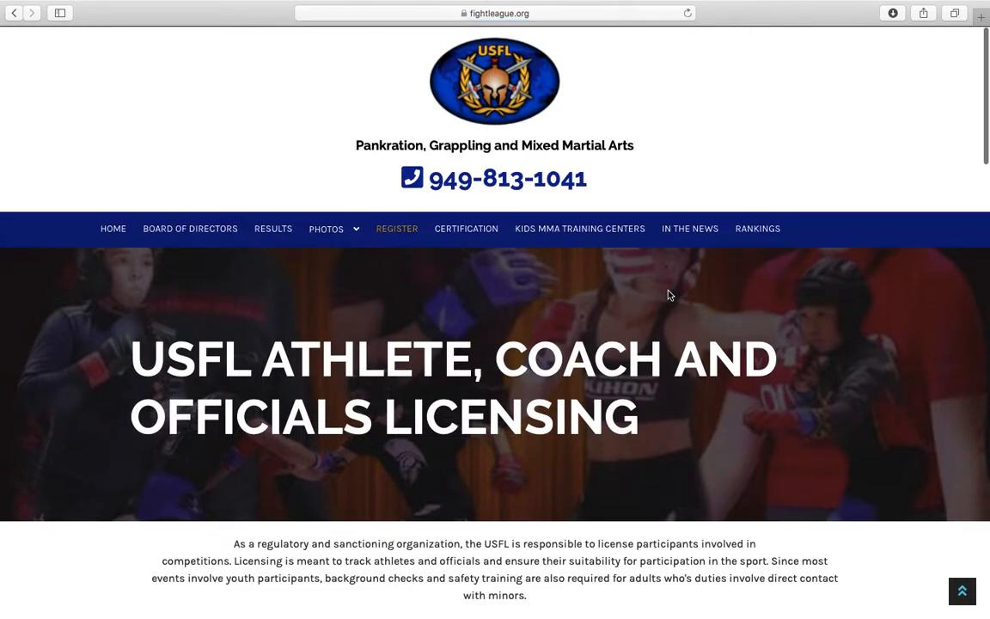
scroll("down", 3)
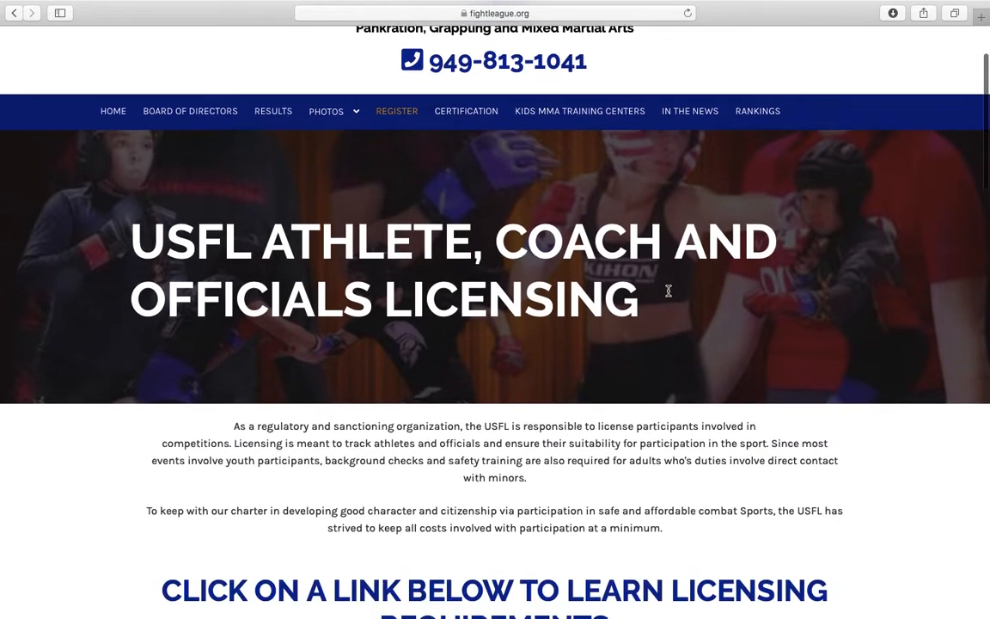
scroll("down", 3)
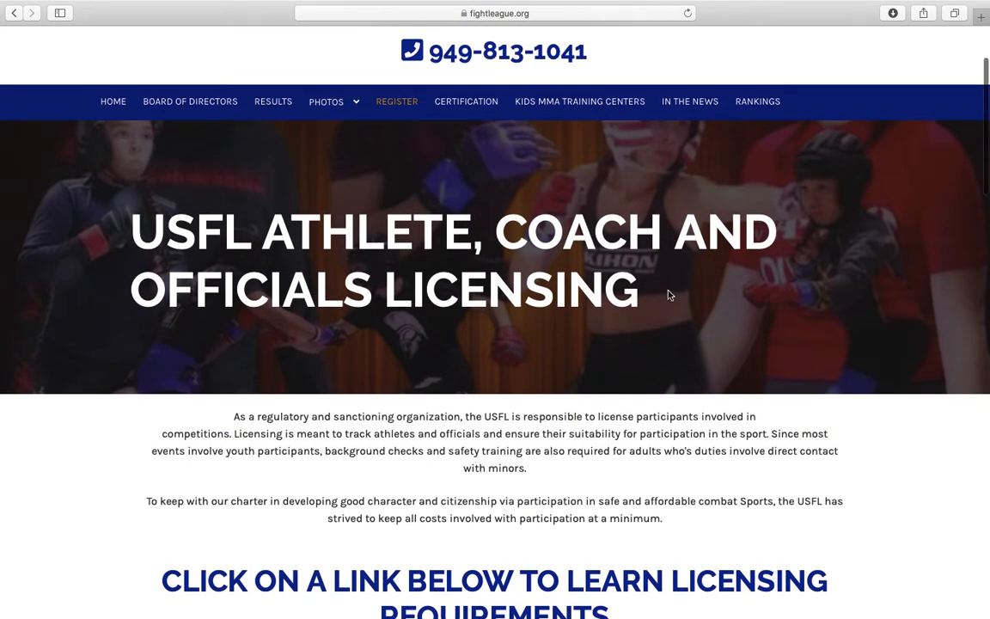
scroll("down", 3)
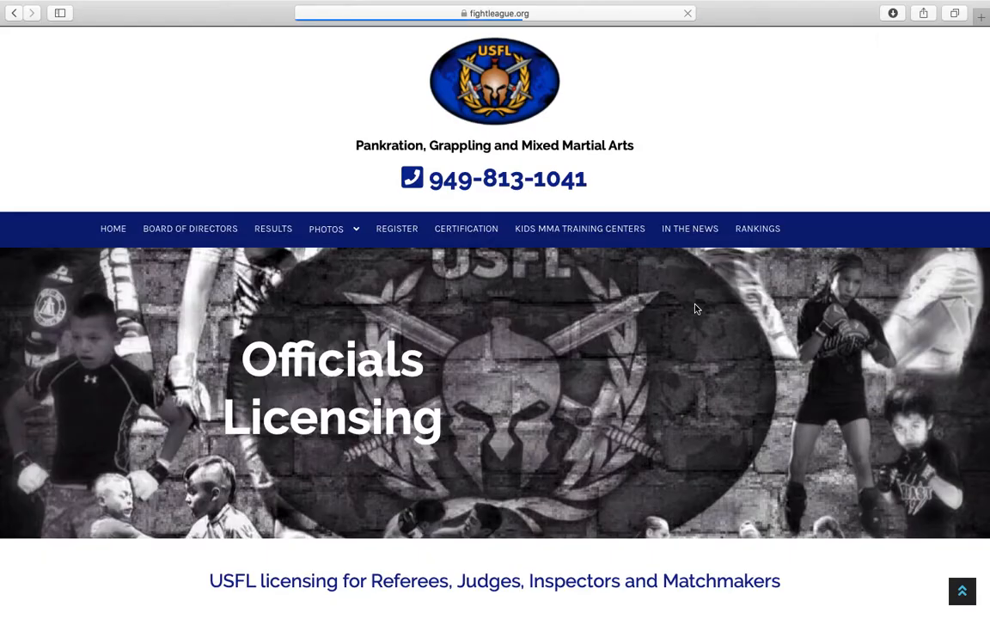
Scroll the Officials Licensing page down to the lead official's required materials links.
scroll("down", 3)
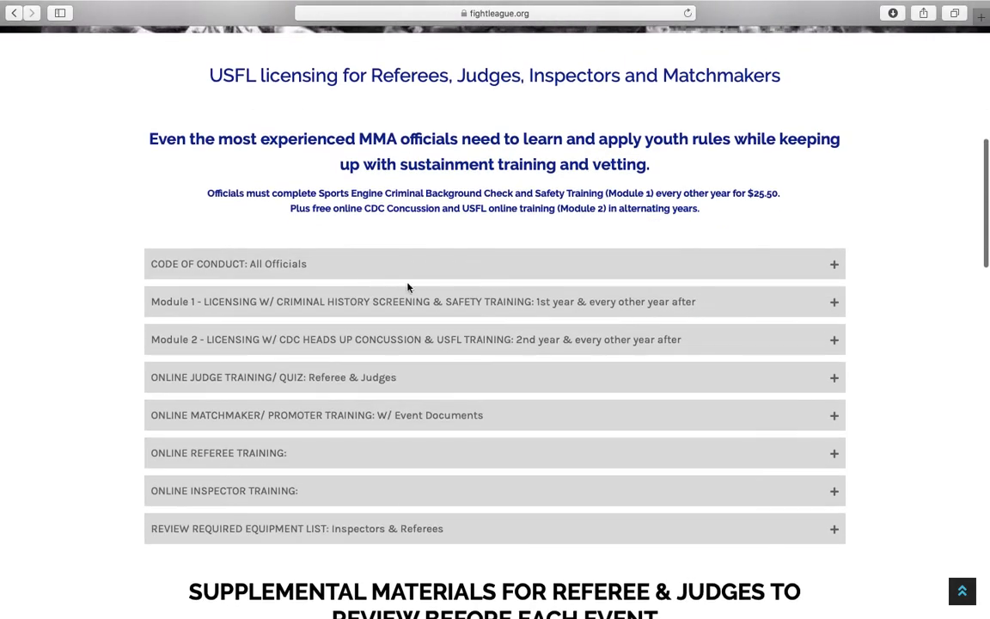
scroll("down", 3)
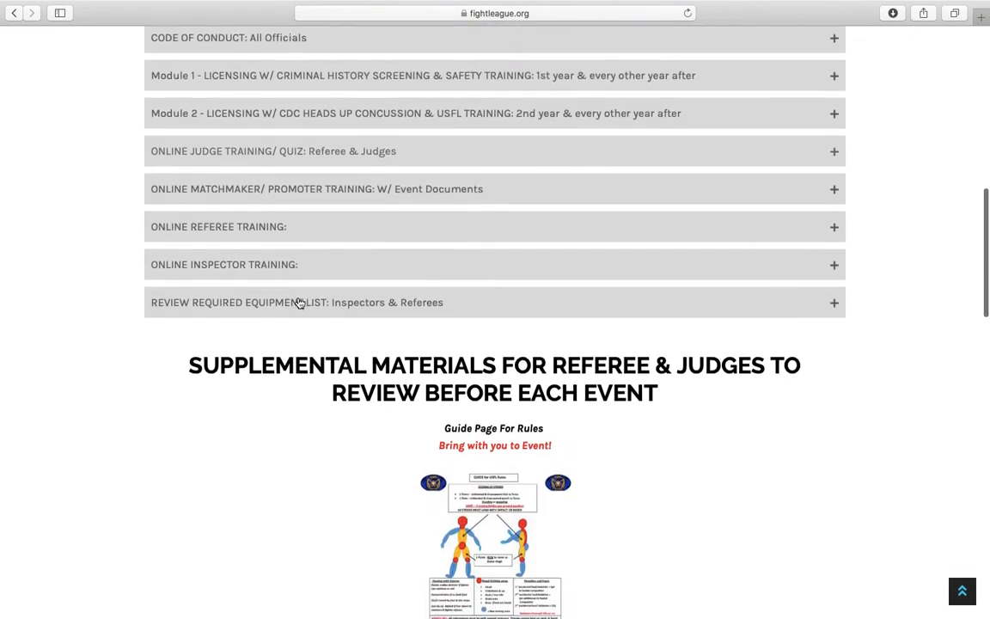
scroll("down", 3)
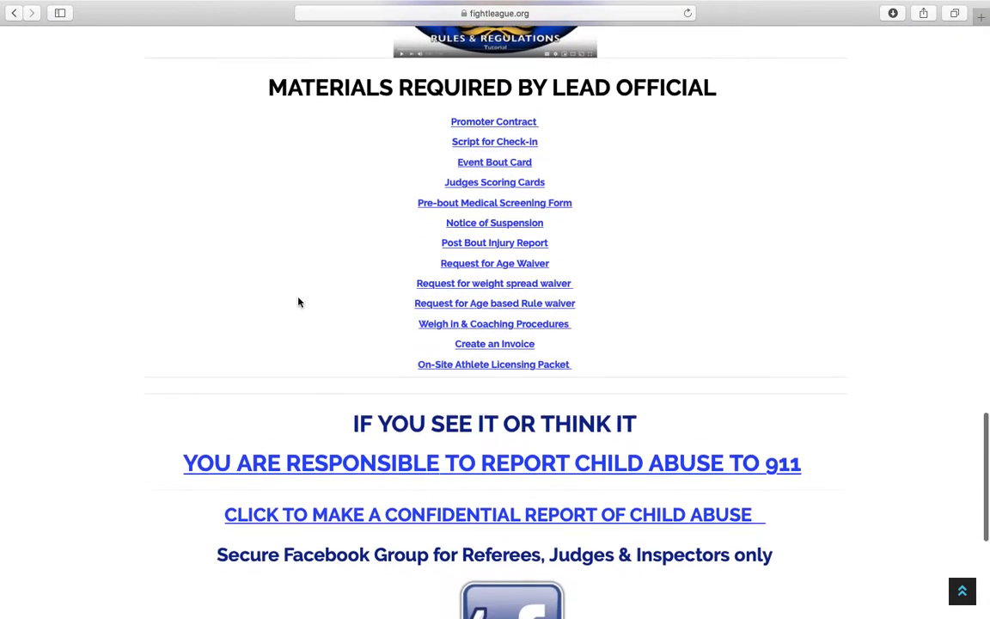
scroll("down", 3)
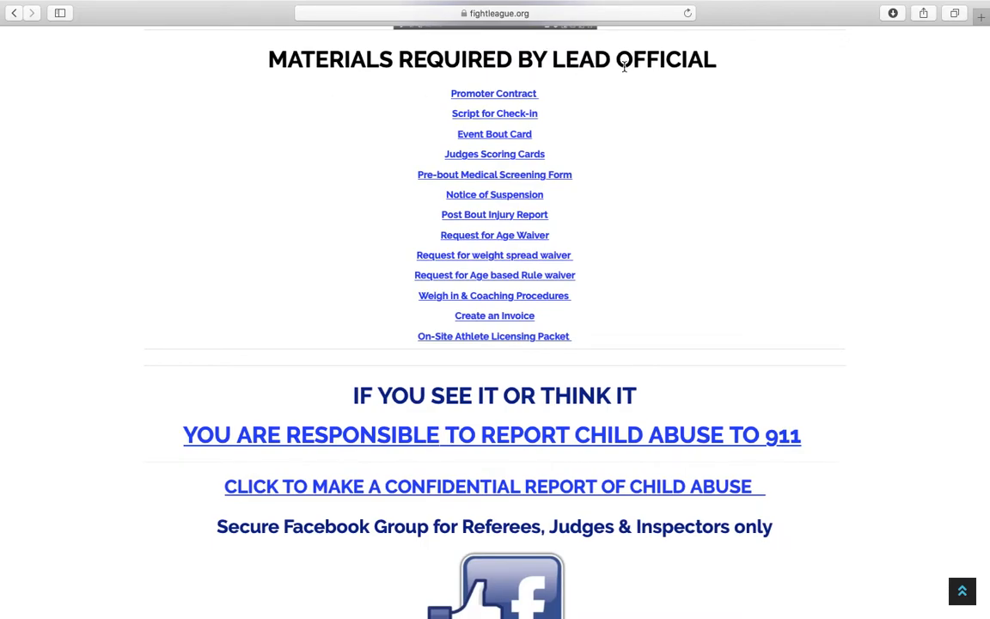
mouse_move(653, 77)
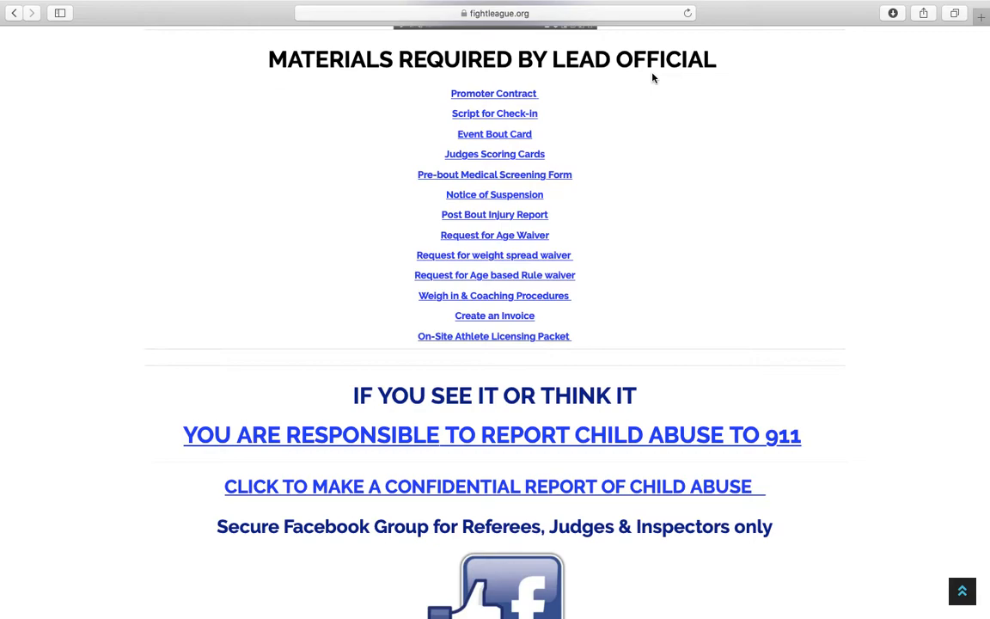
mouse_move(483, 98)
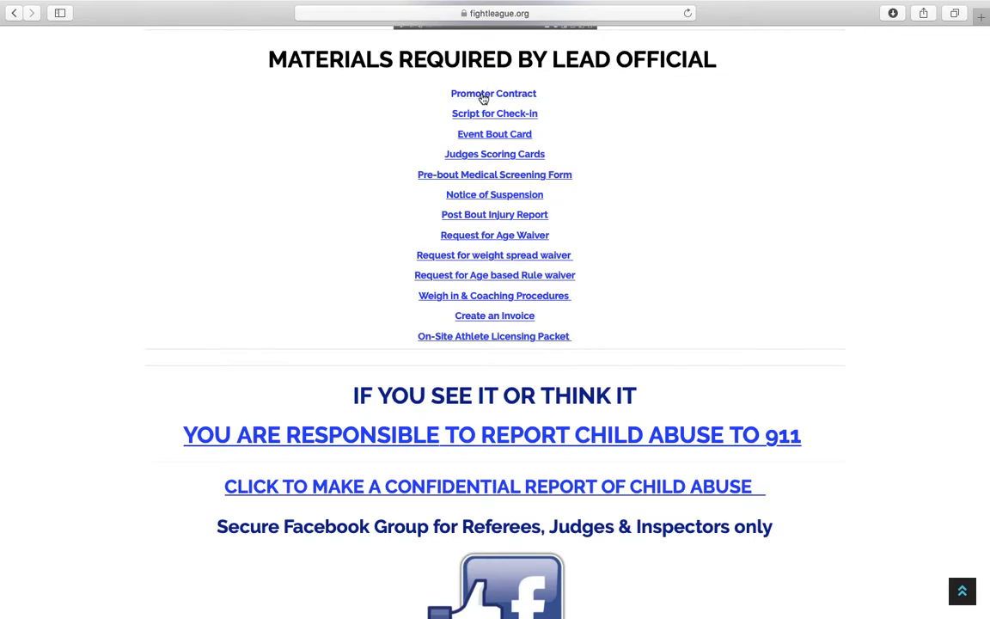
mouse_move(626, 147)
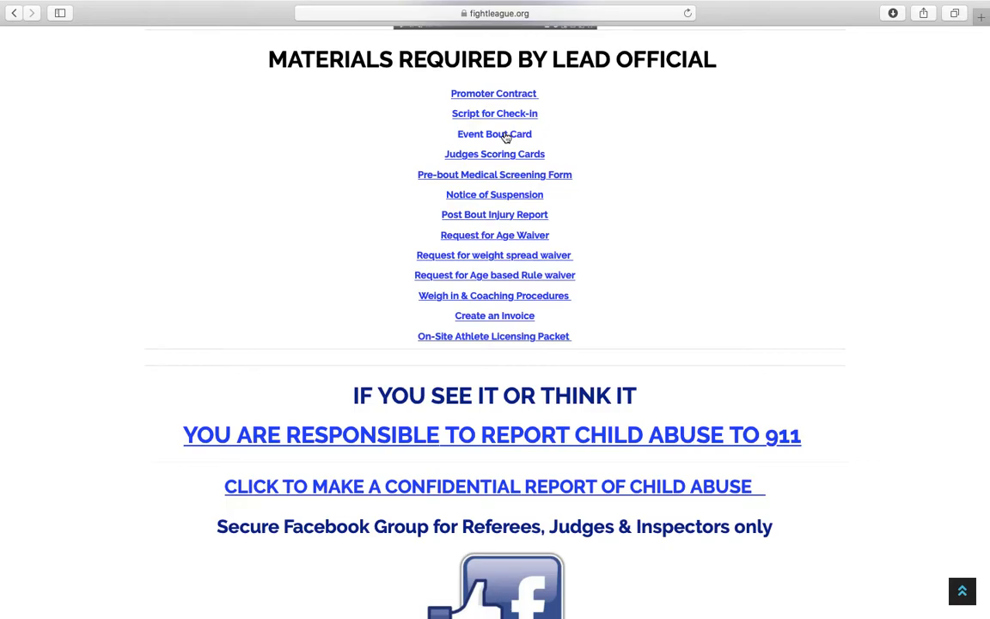
mouse_move(178, 5)
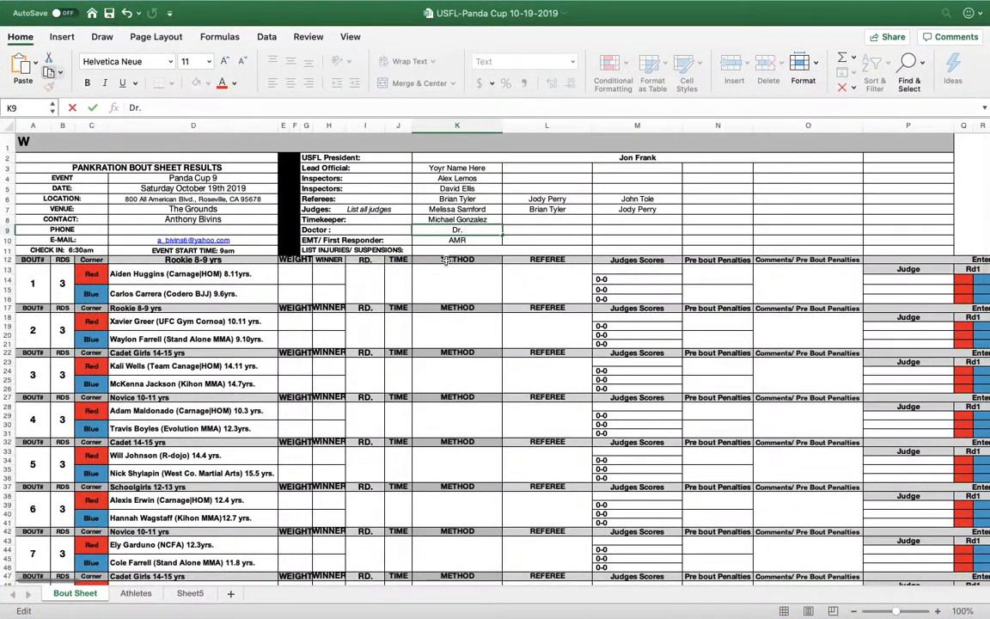
mouse_move(729, 299)
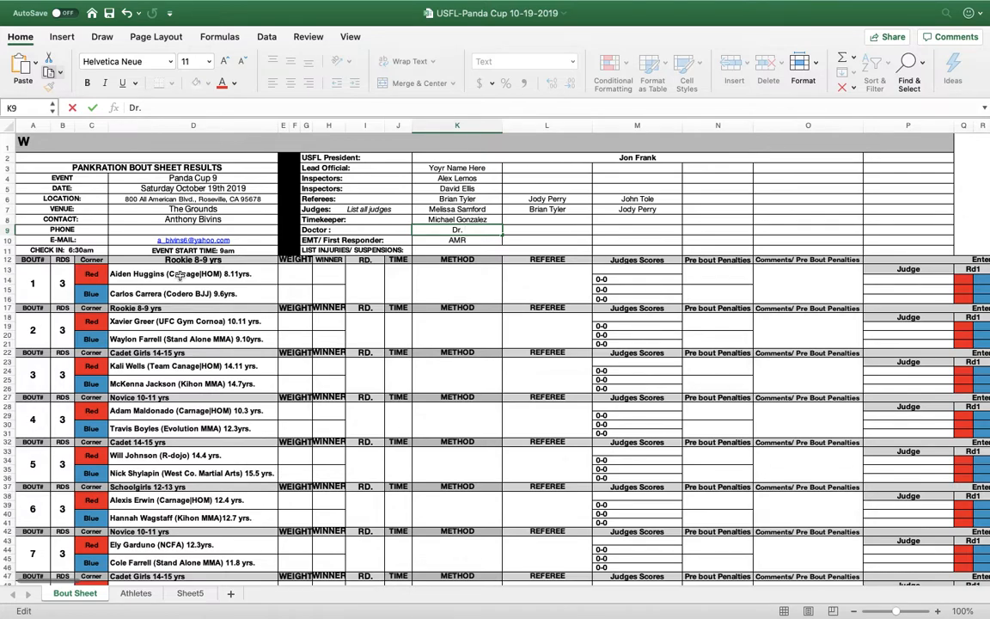
mouse_move(194, 176)
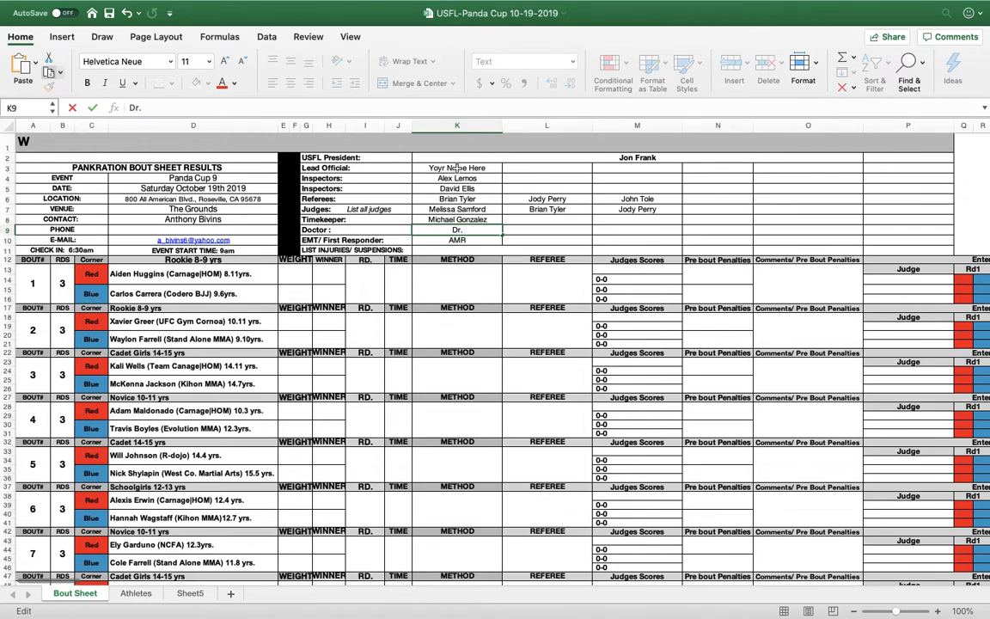
mouse_move(462, 199)
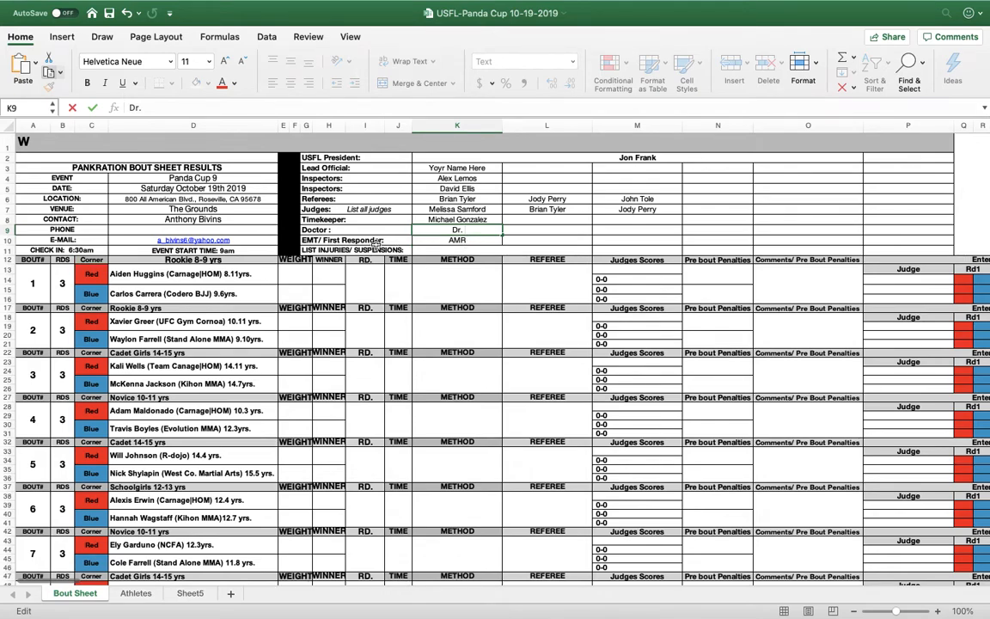
mouse_move(344, 249)
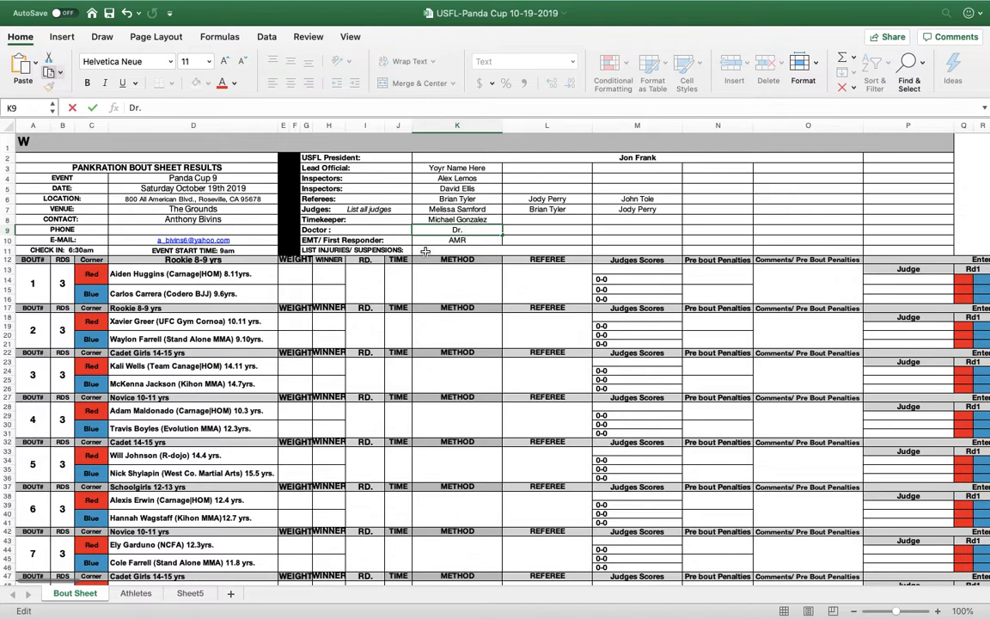
mouse_move(543, 248)
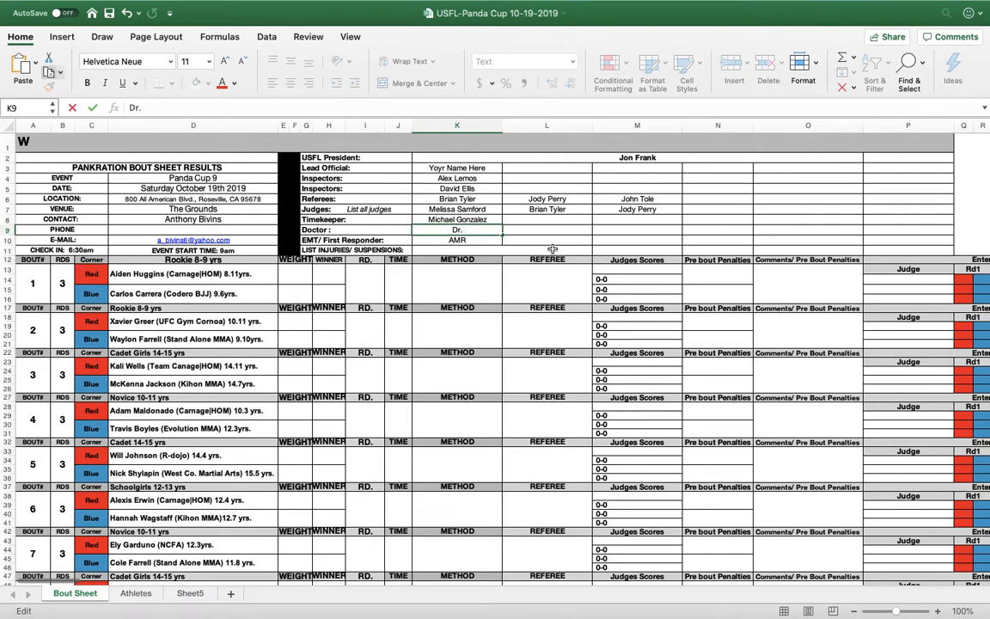
mouse_move(476, 240)
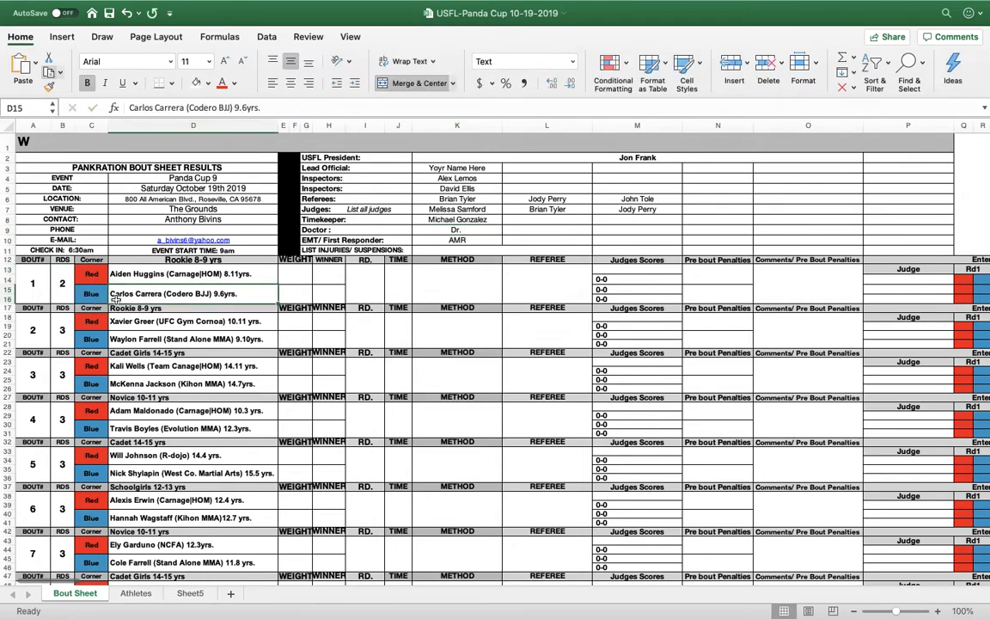
Highlight bout 1's new round count of 2 (B13) in yellow.
left_click(62, 293)
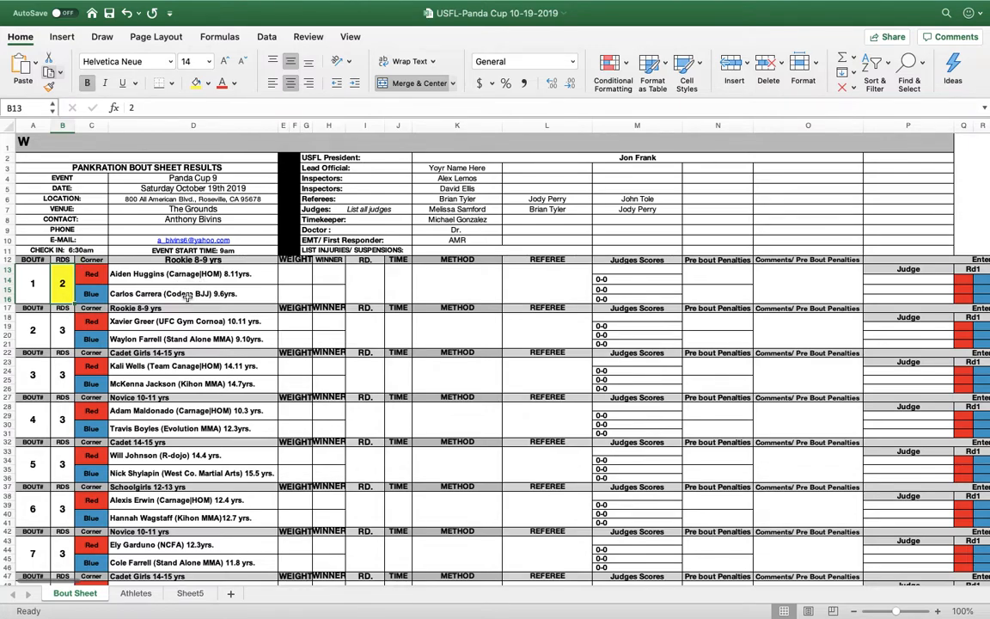
mouse_move(185, 287)
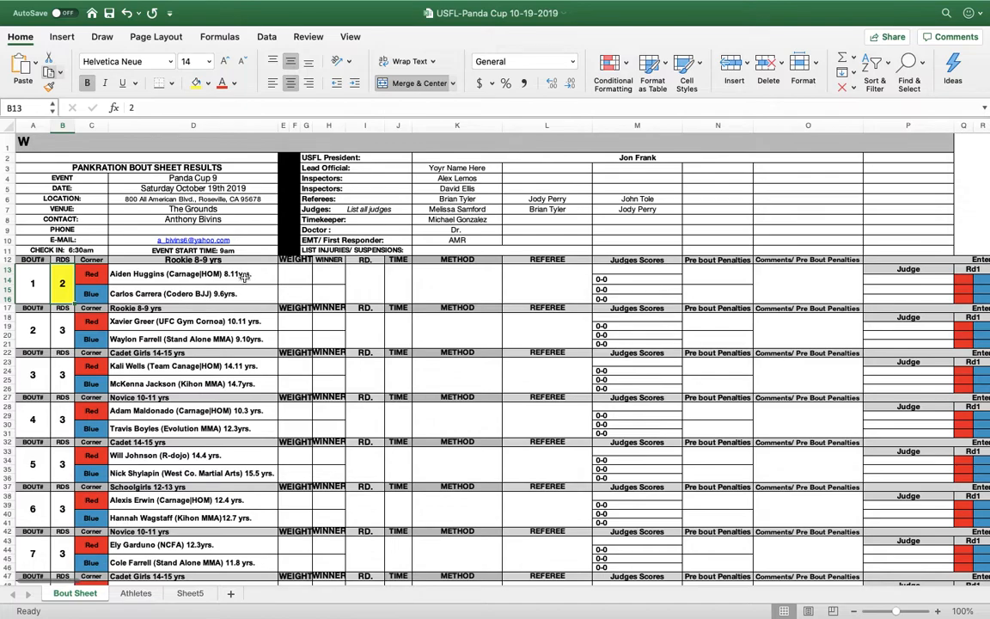
mouse_move(245, 277)
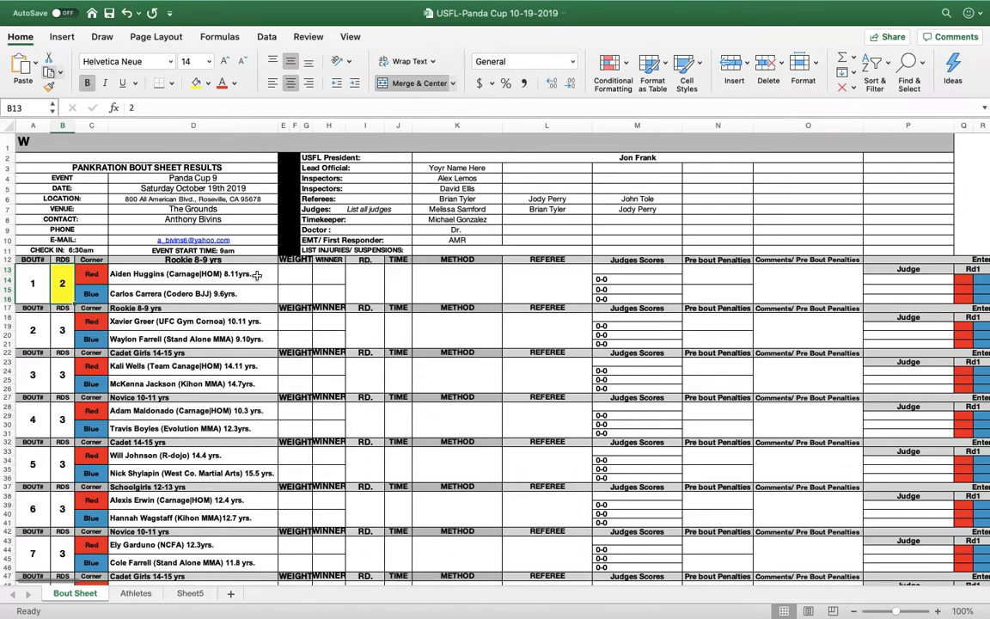
mouse_move(249, 275)
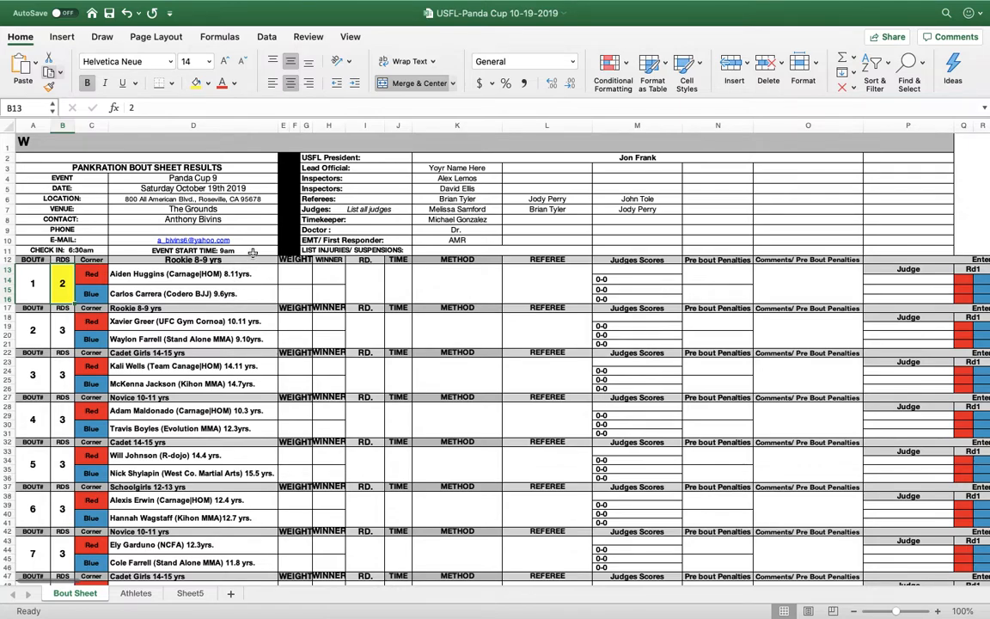
mouse_move(843, 304)
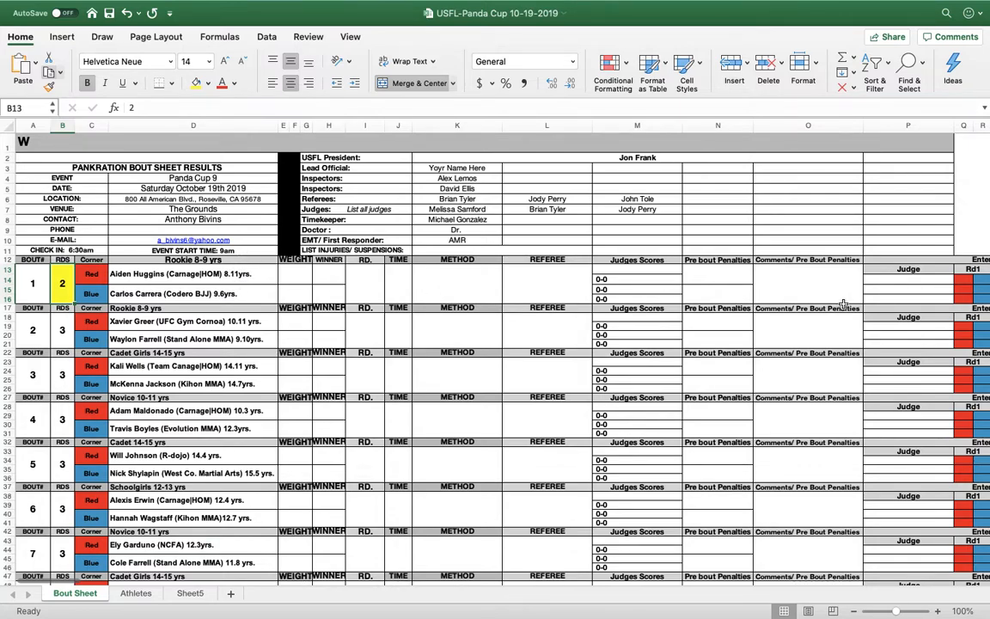
type("Waiver approve")
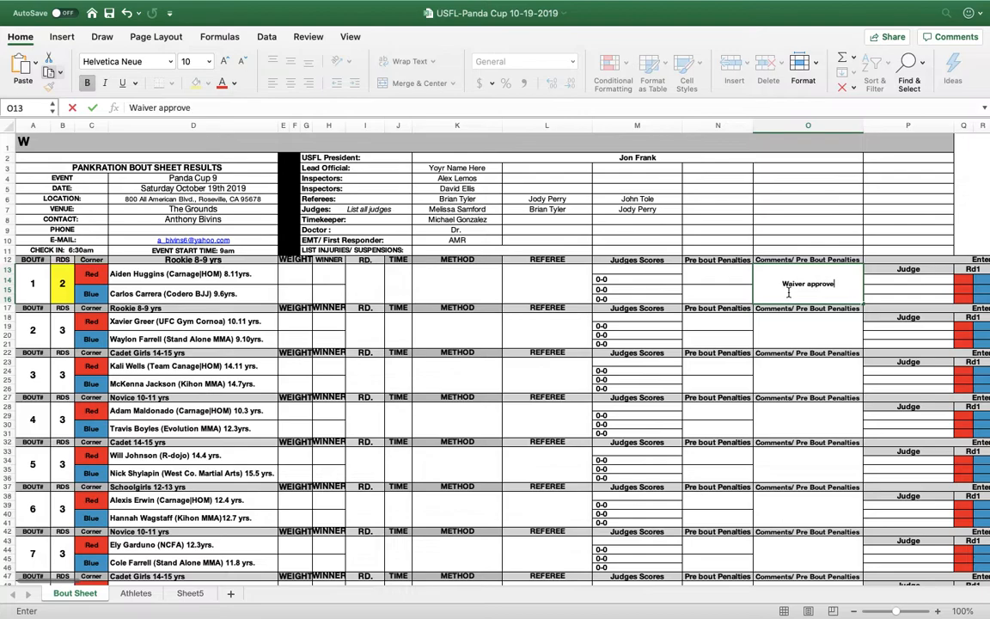
key("Backspace")
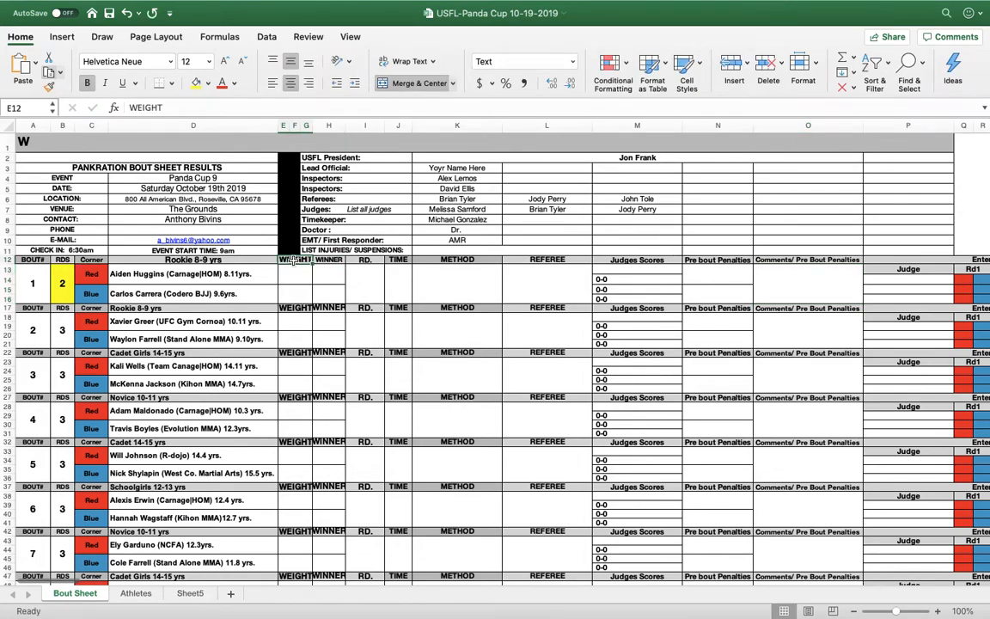
Enter bout 1's weight heading 60lbs with weigh-ins 57 for Red and 62 for Blue.
type("60lbs")
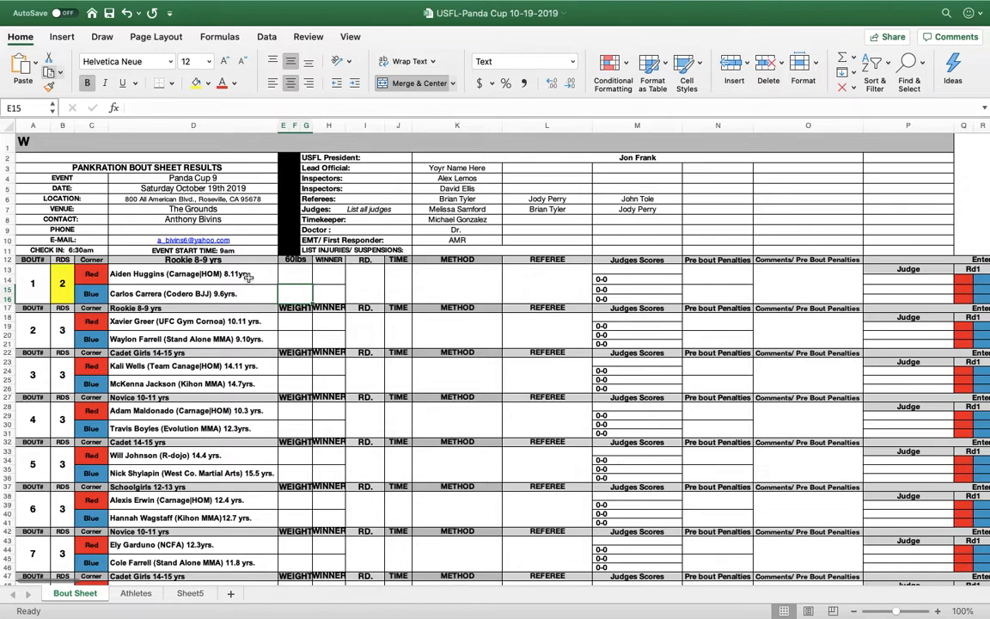
mouse_move(298, 278)
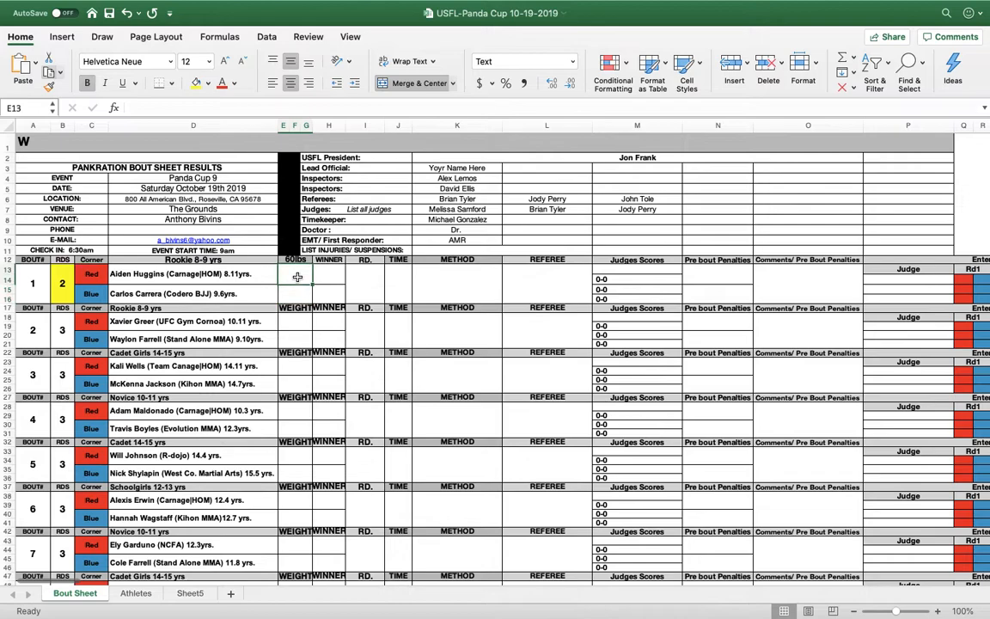
type("57")
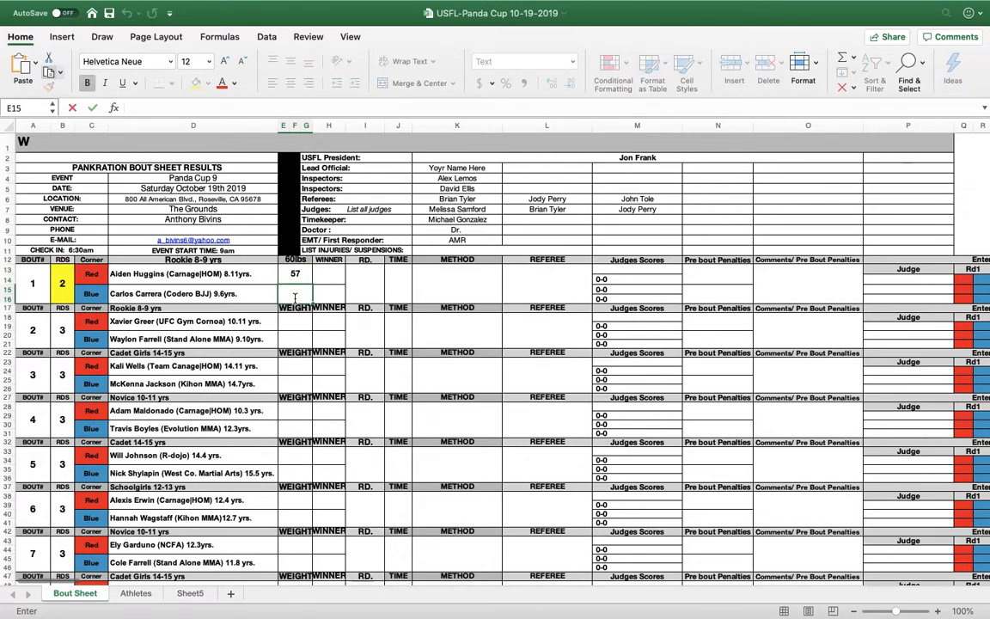
type("62")
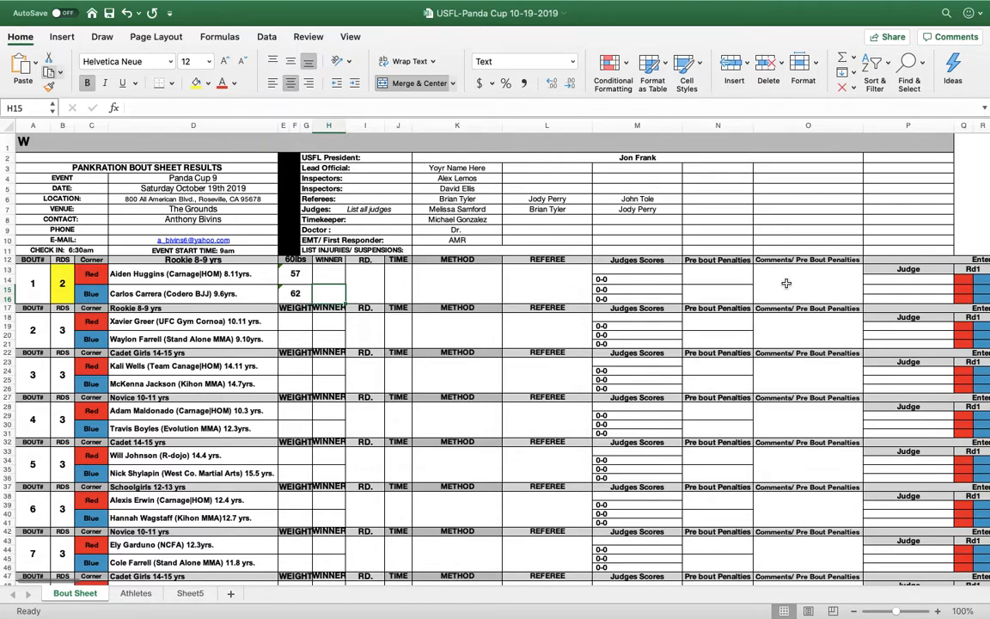
mouse_move(126, 287)
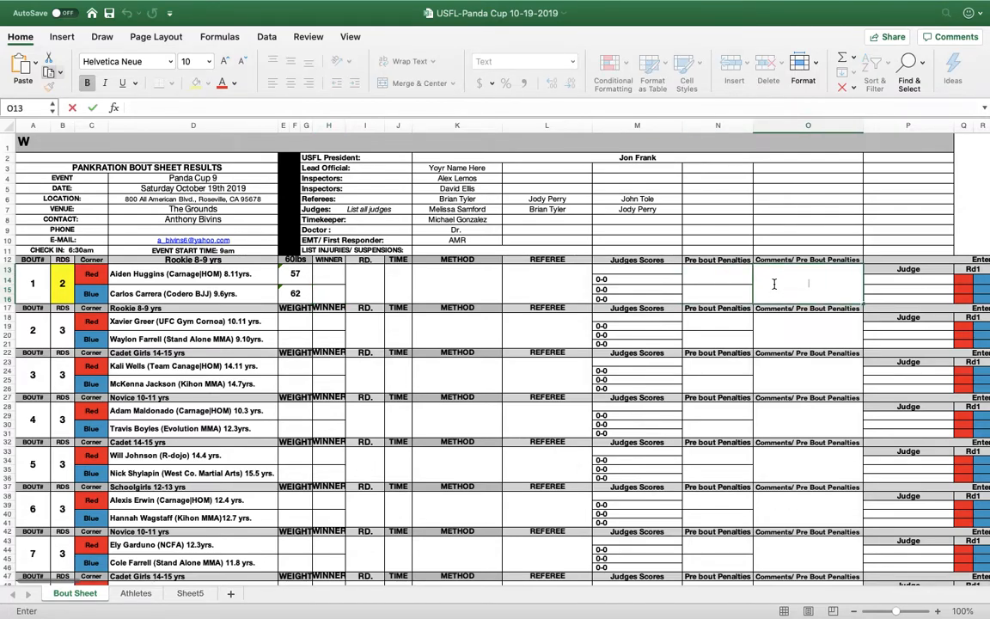
type("B")
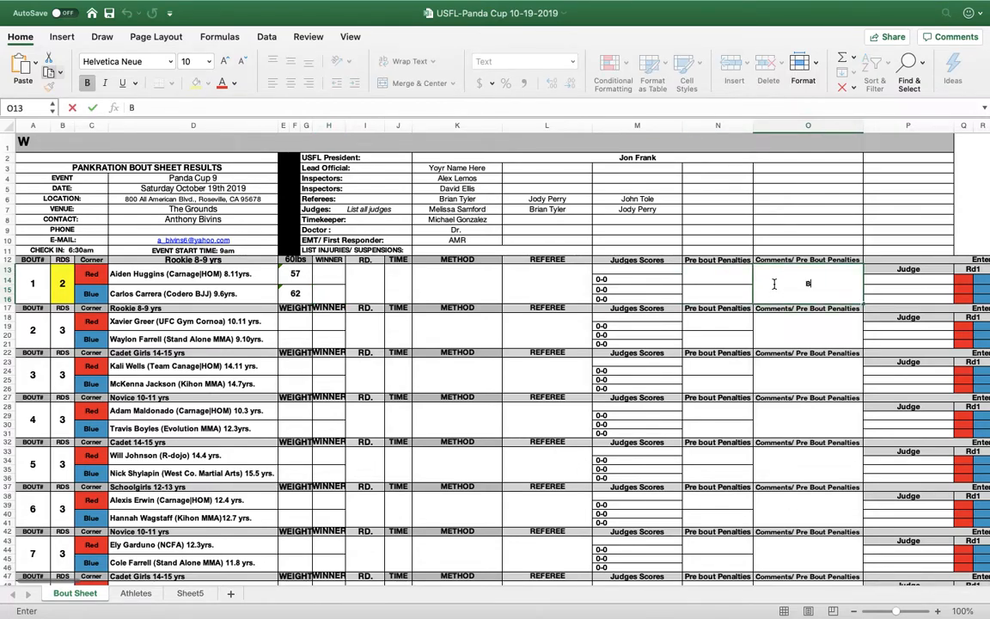
Comment 'Blue 2lbs over' on bout 1 and add a pre-bout penalty of 4 in N15.
type("lue 2lbs")
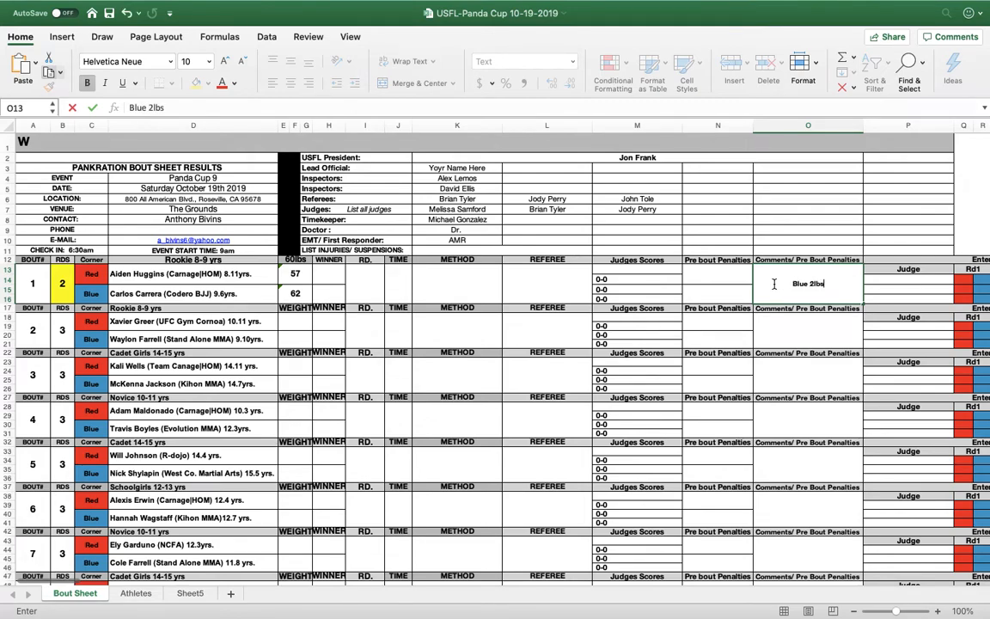
type("over")
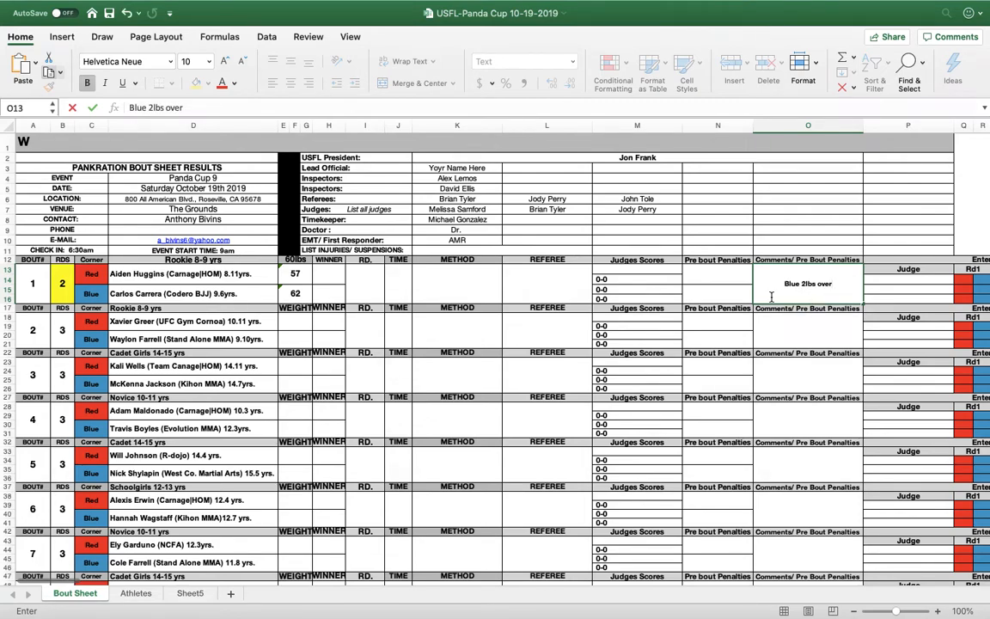
left_click(716, 294)
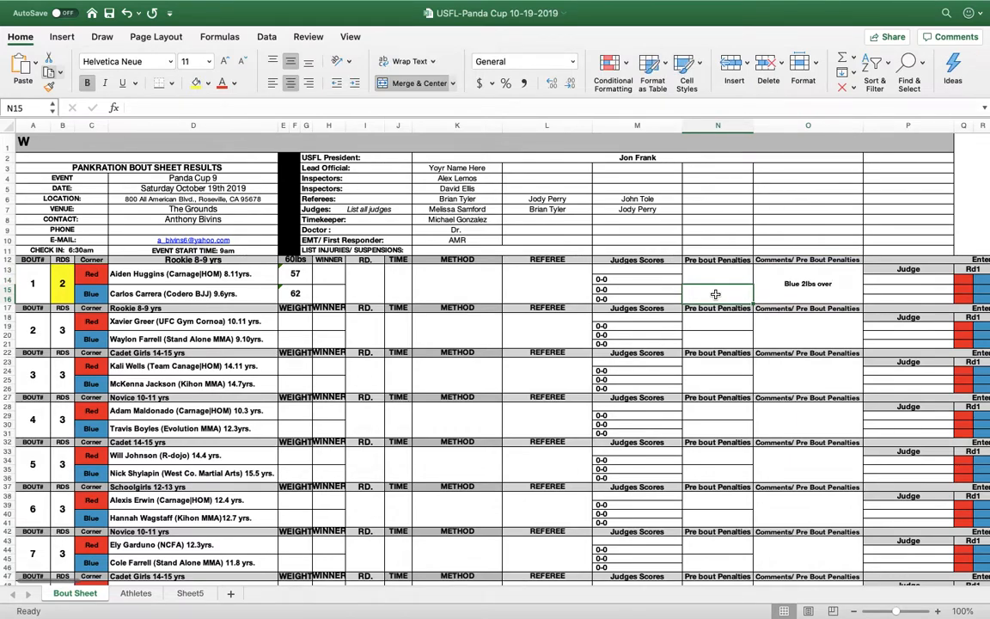
type("4")
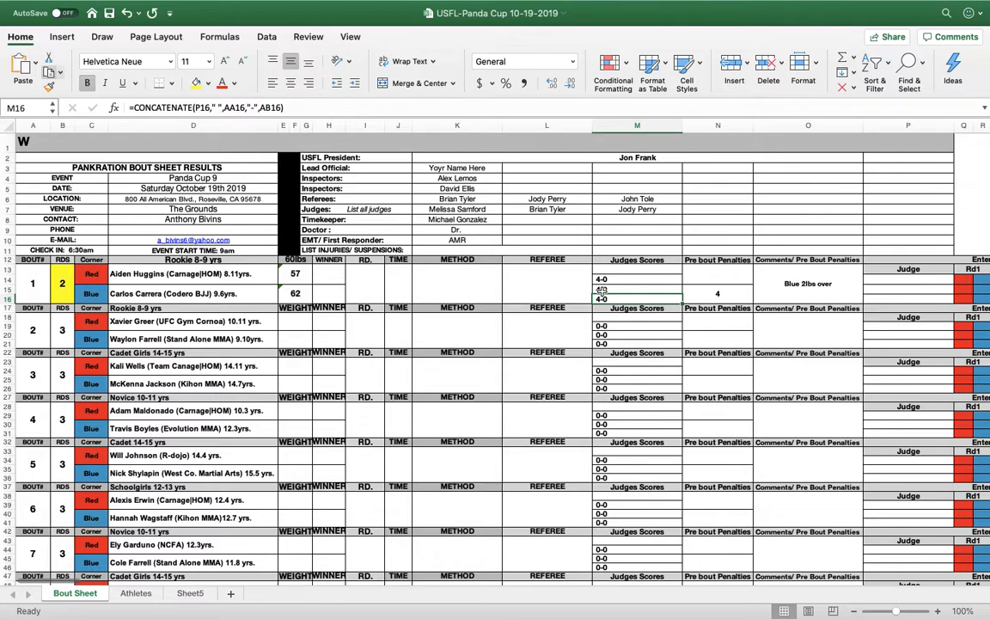
mouse_move(606, 288)
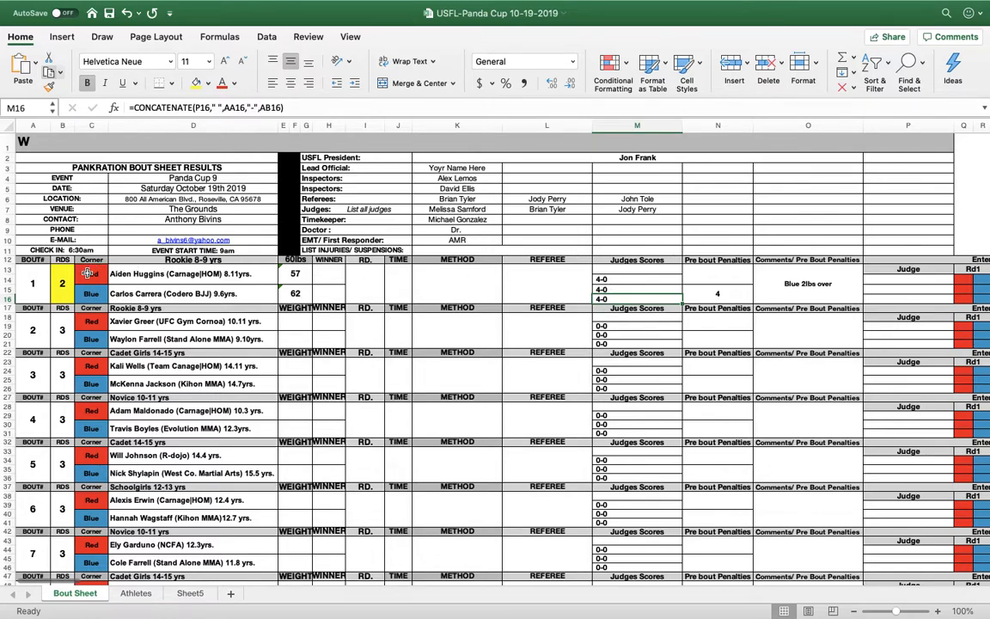
mouse_move(164, 285)
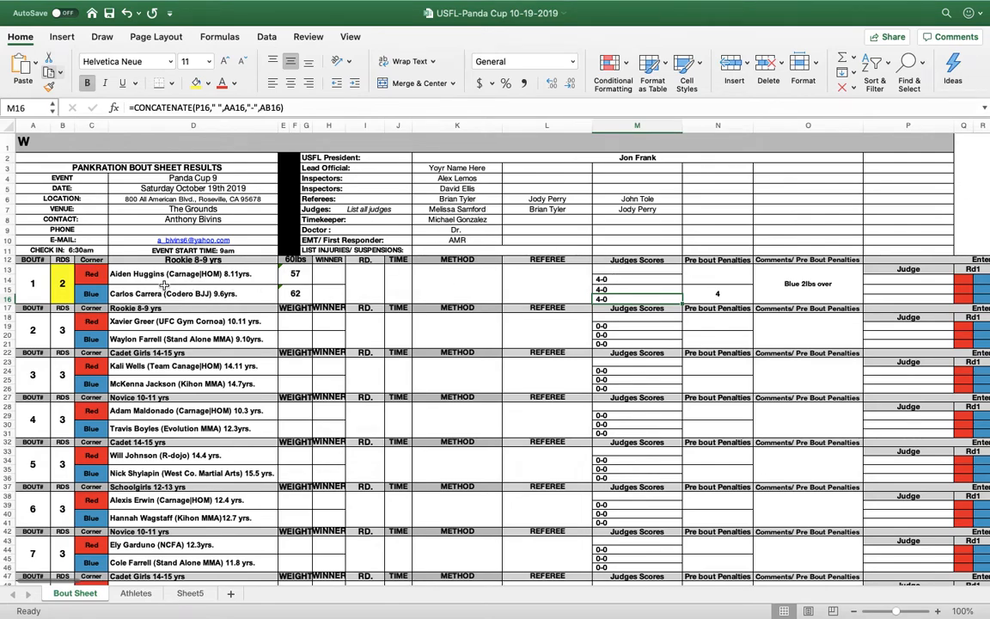
mouse_move(743, 307)
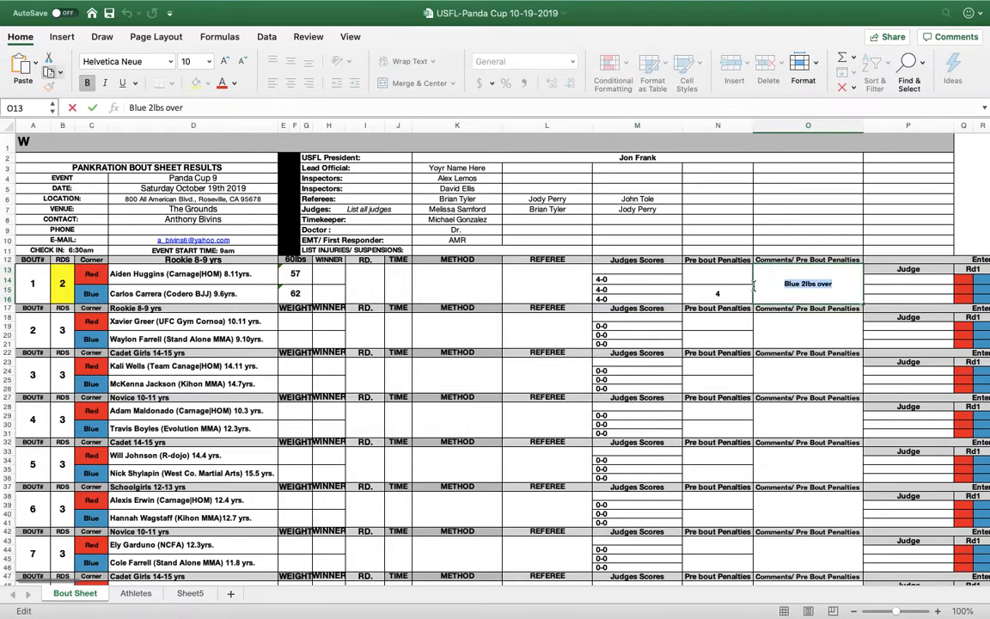
Rewrite bout 1's comment as 'Blue was late' and lower the penalty to 2.
type("Blue was")
left_click(718, 293)
type("2")
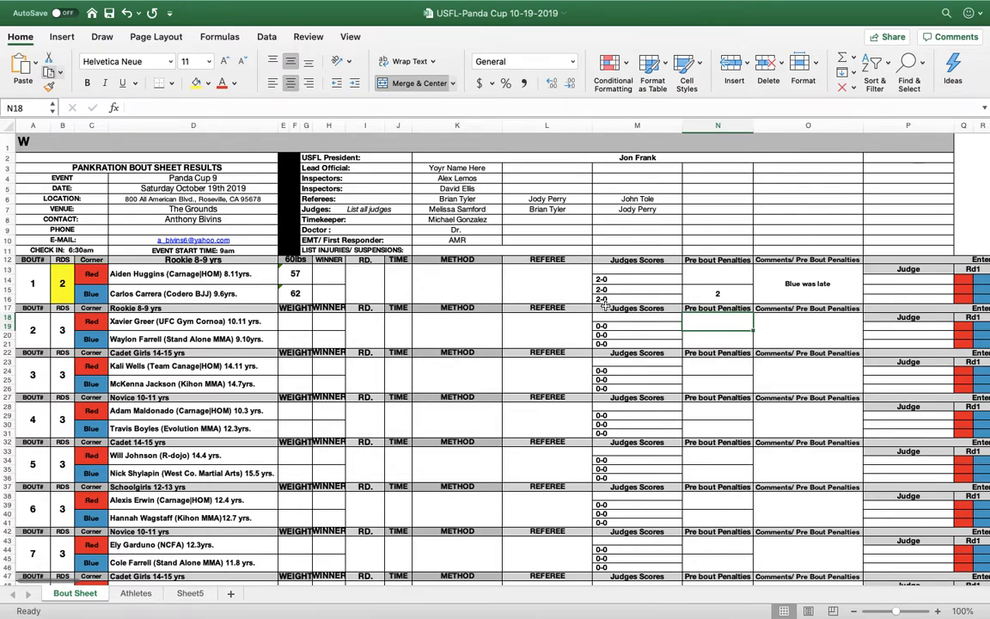
mouse_move(650, 358)
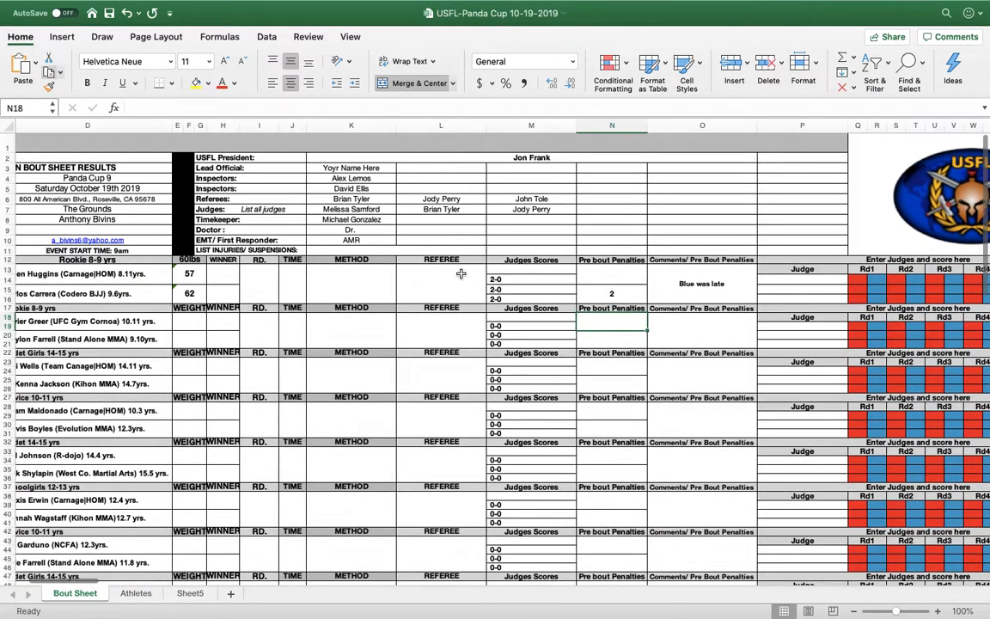
left_click(441, 273)
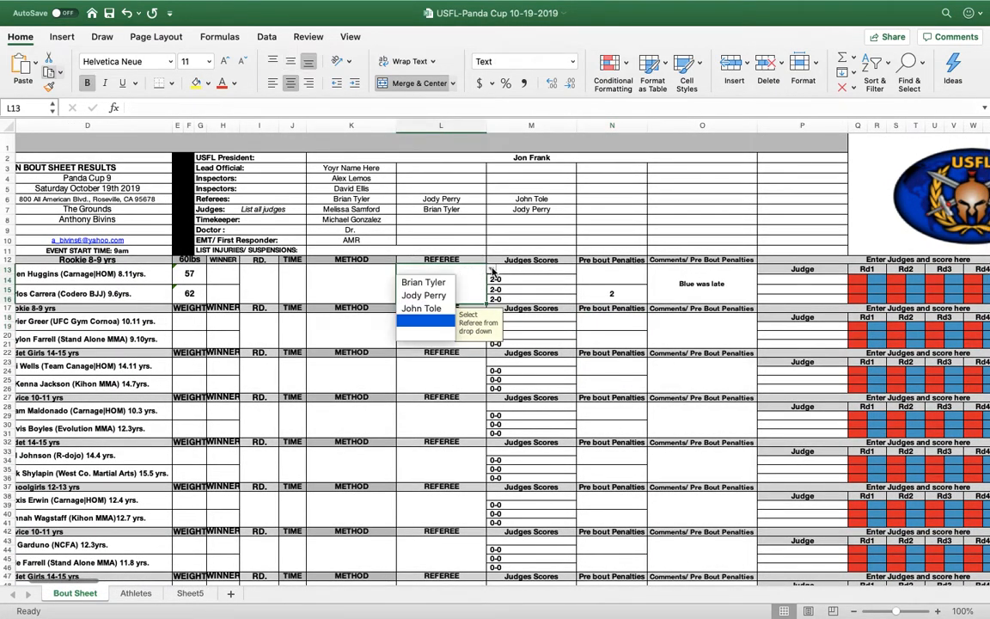
left_click(423, 282)
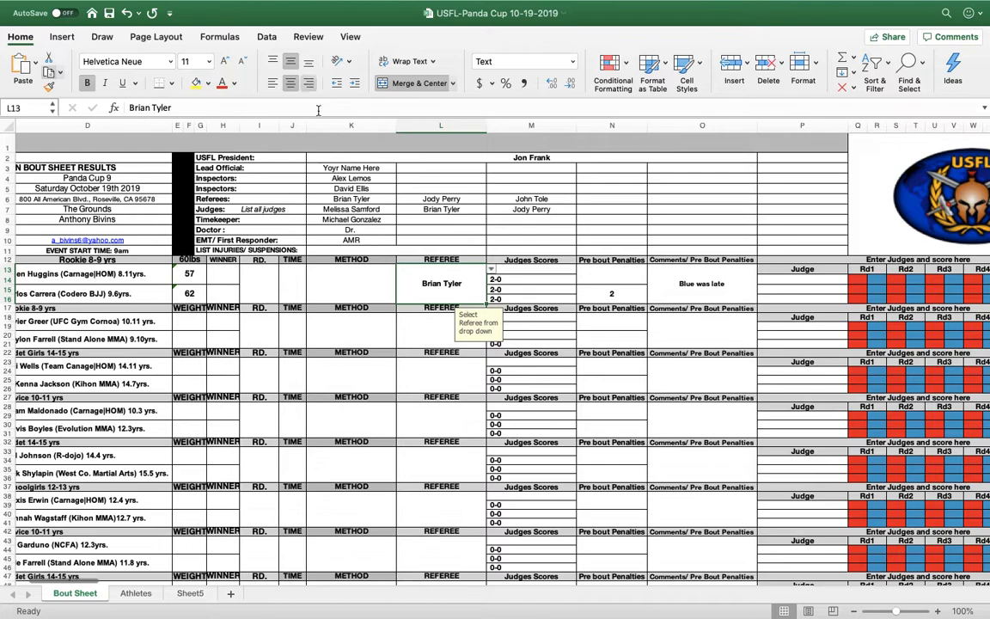
left_click(763, 280)
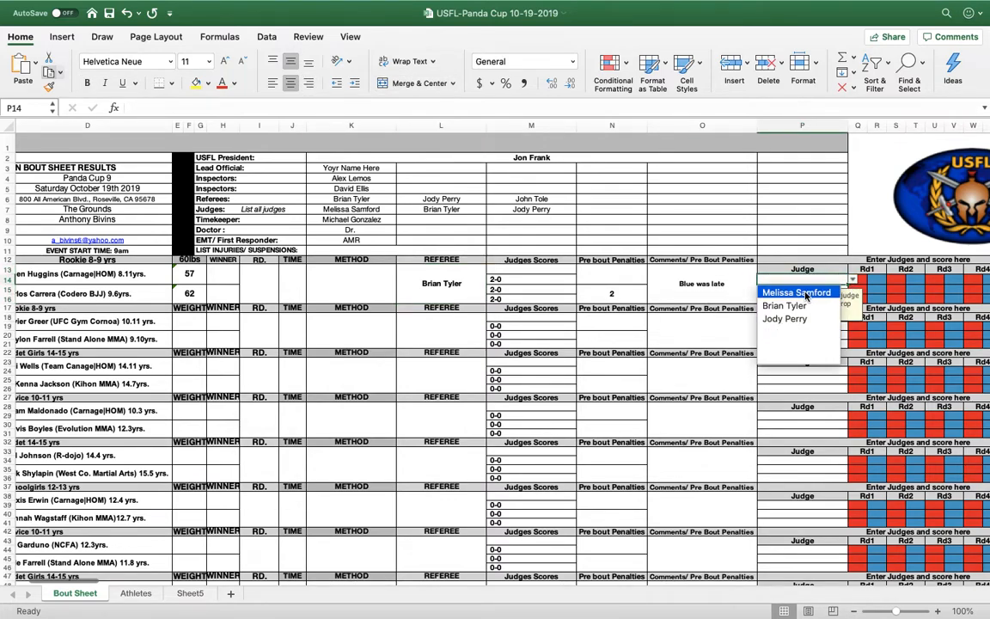
left_click(796, 293)
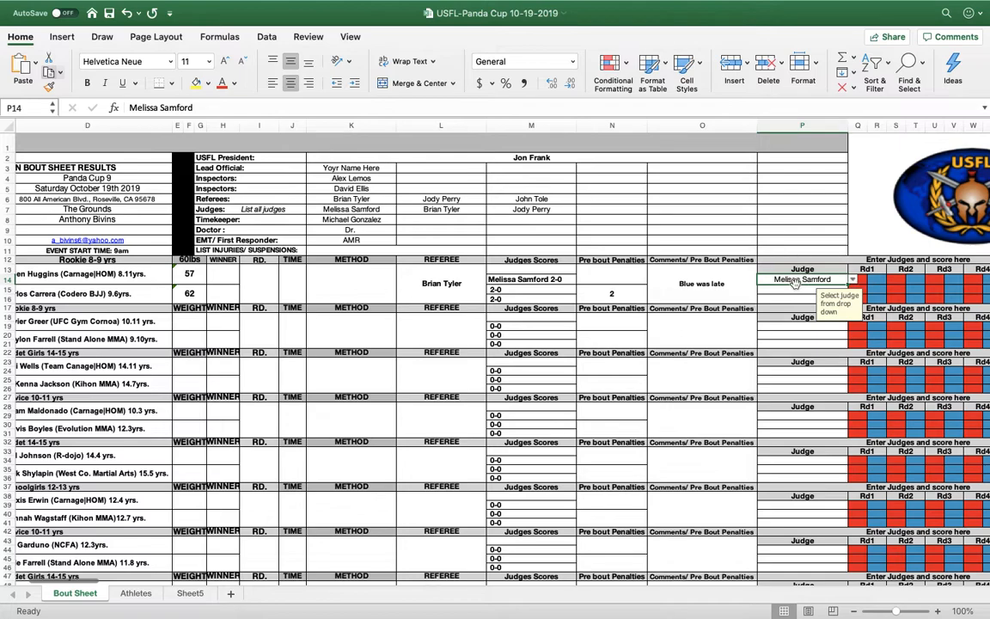
left_click(851, 279)
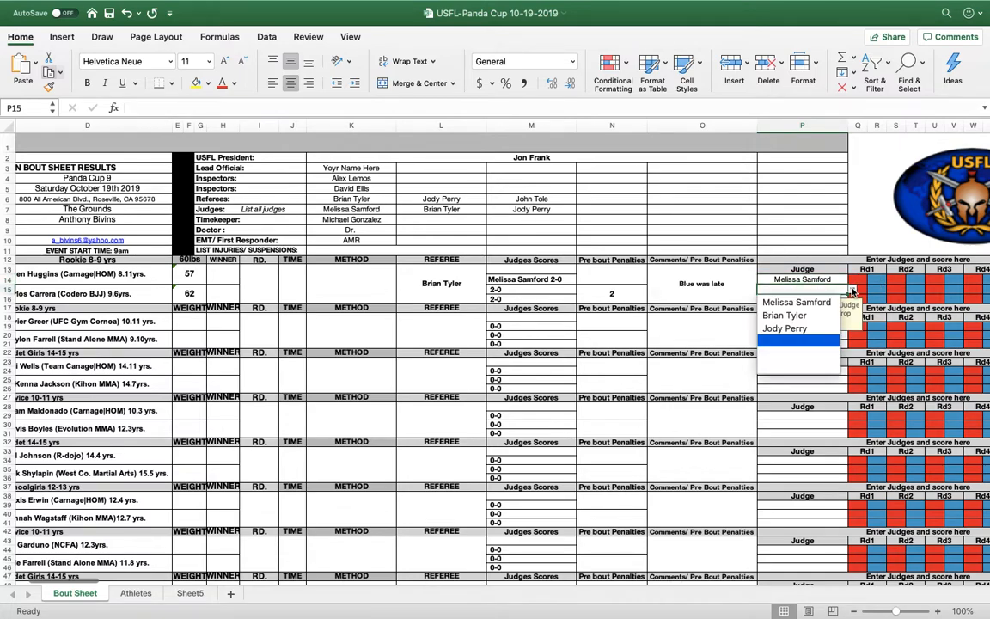
left_click(783, 314)
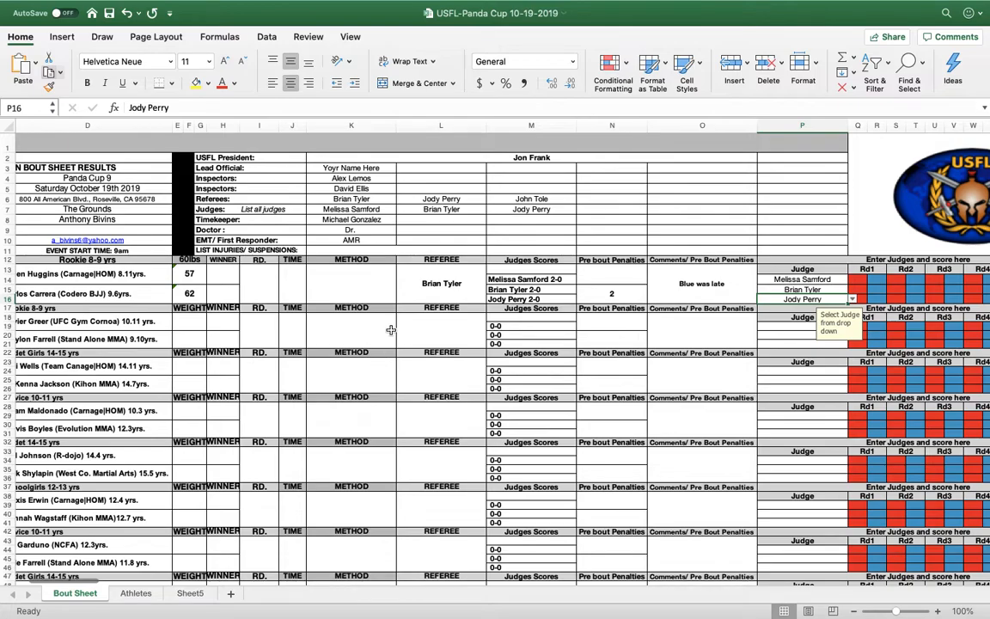
left_click(703, 331)
type("0")
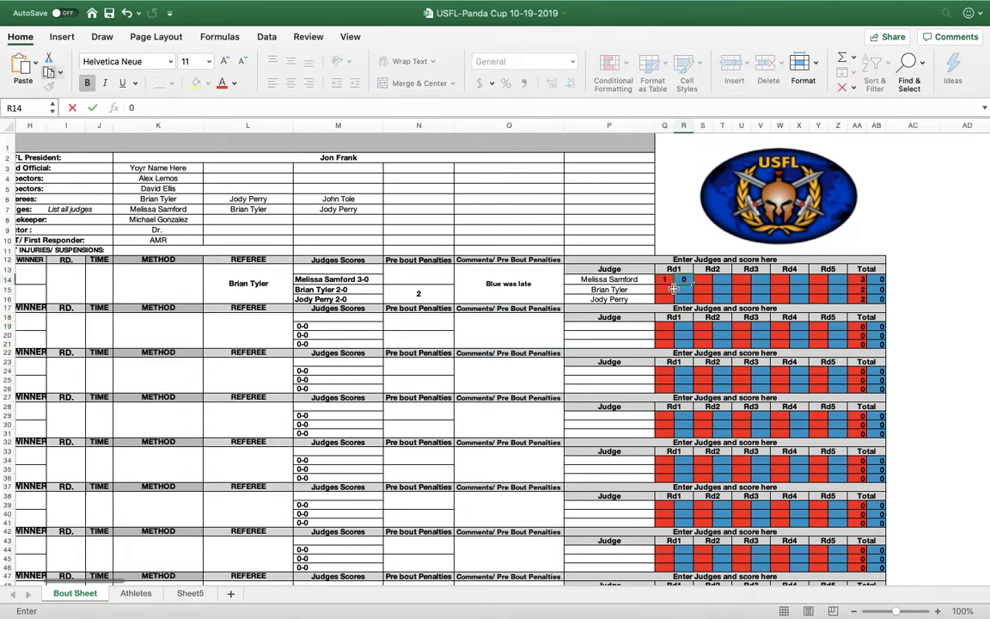
Type bout 1's judges' round scores, totaling 12-7, 8-9 and 15-11.
left_click(703, 283)
type("3")
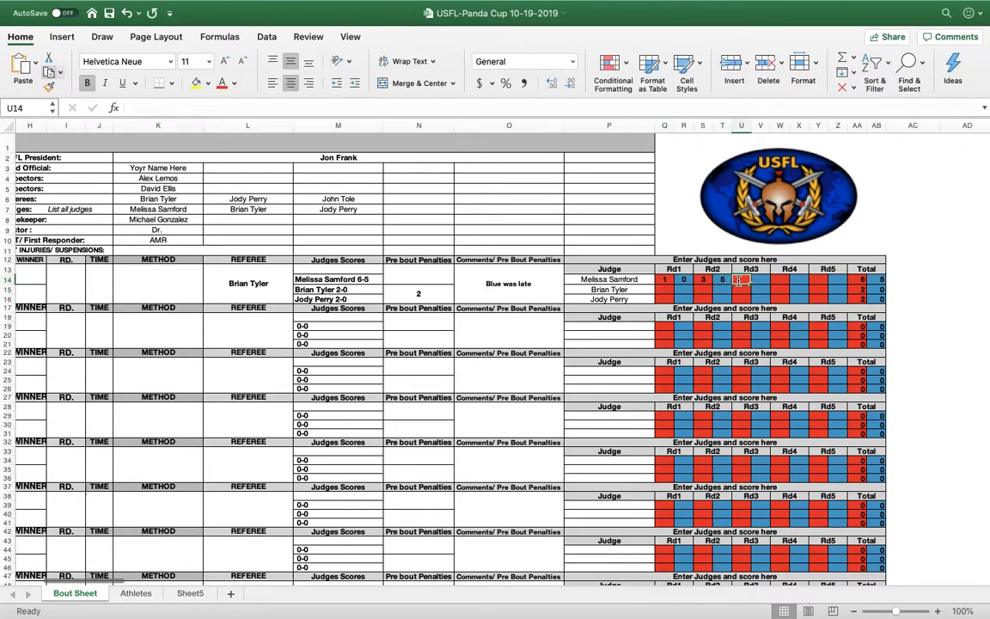
type("6")
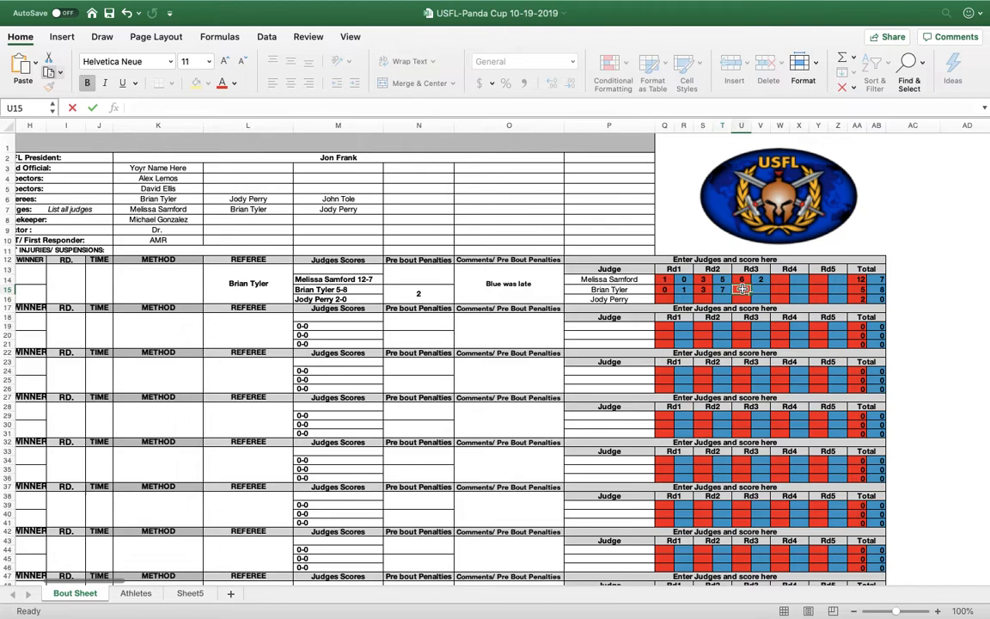
type("1")
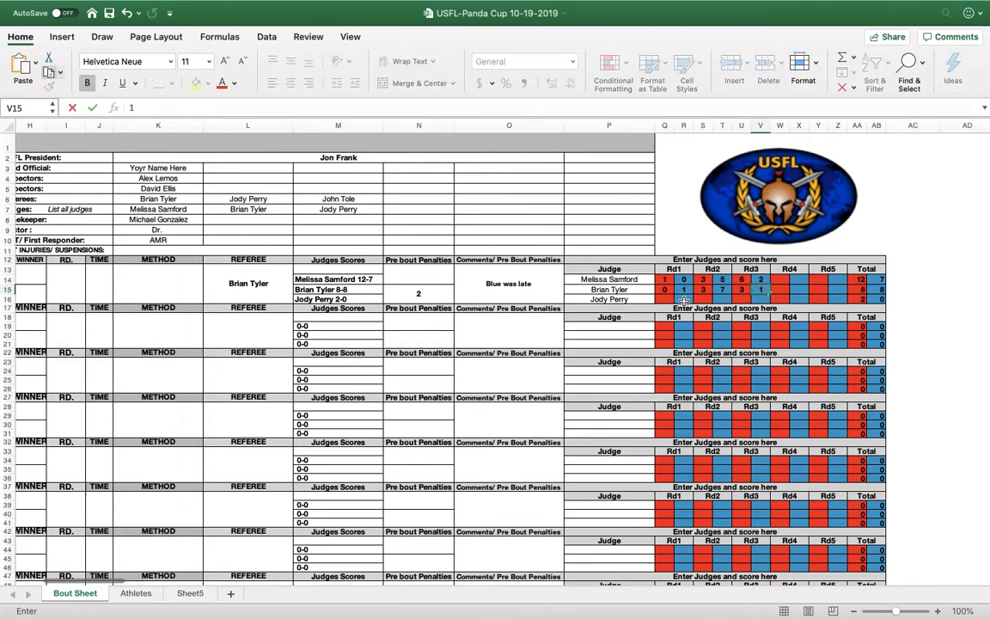
left_click(664, 299)
type("1")
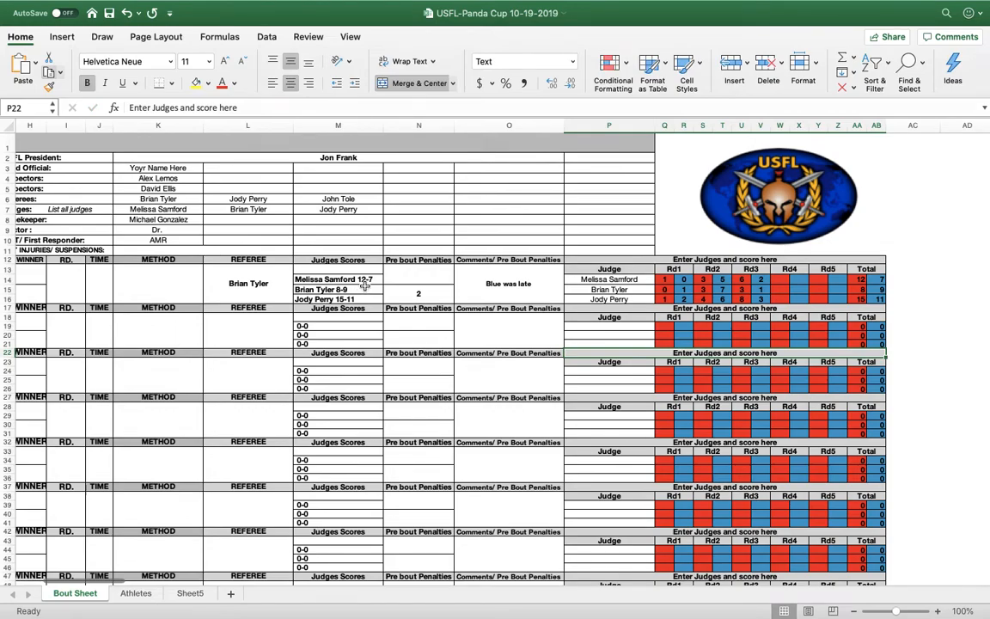
scroll("left", 3)
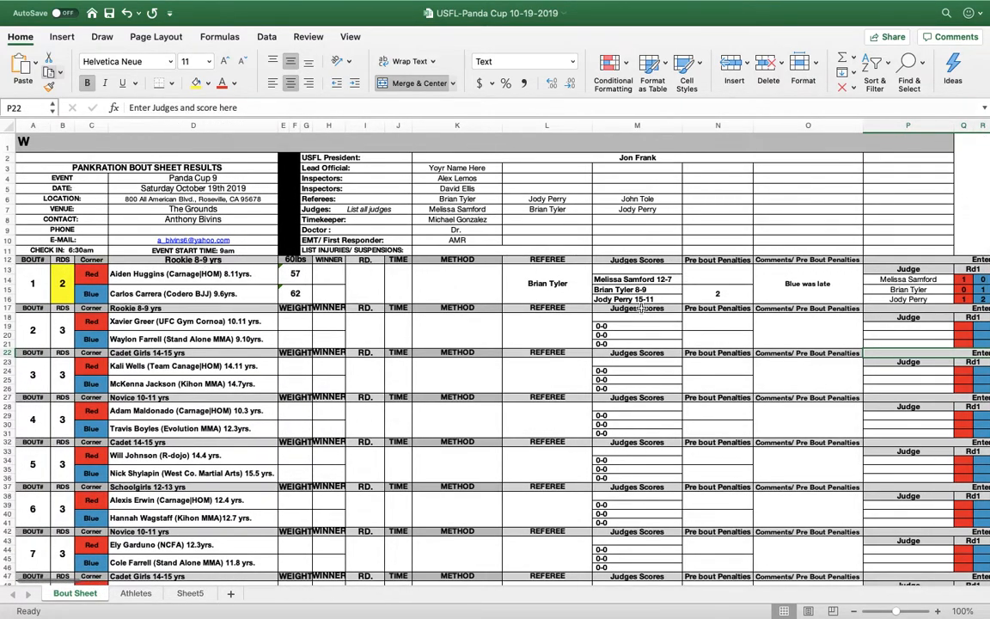
Choose Split Decision as bout 1's method and type WINNER in the winner cell.
left_click(456, 284)
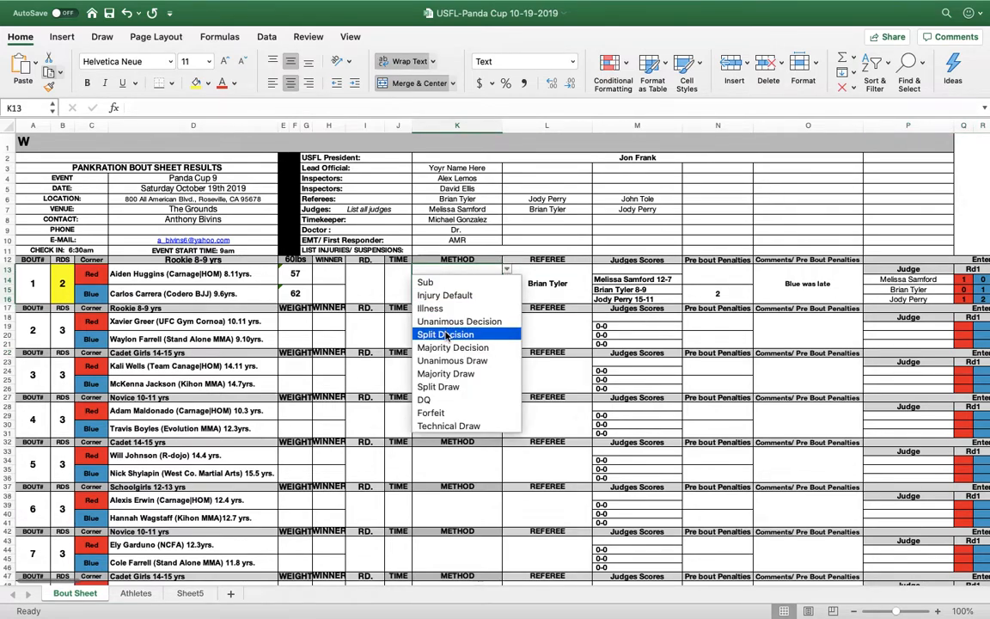
left_click(445, 333)
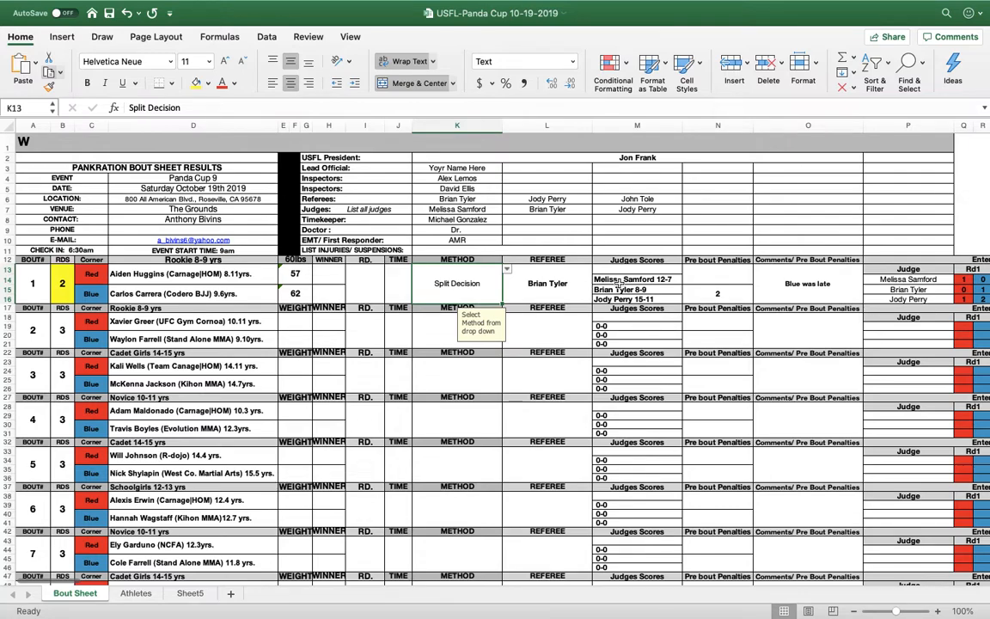
mouse_move(306, 281)
type("X")
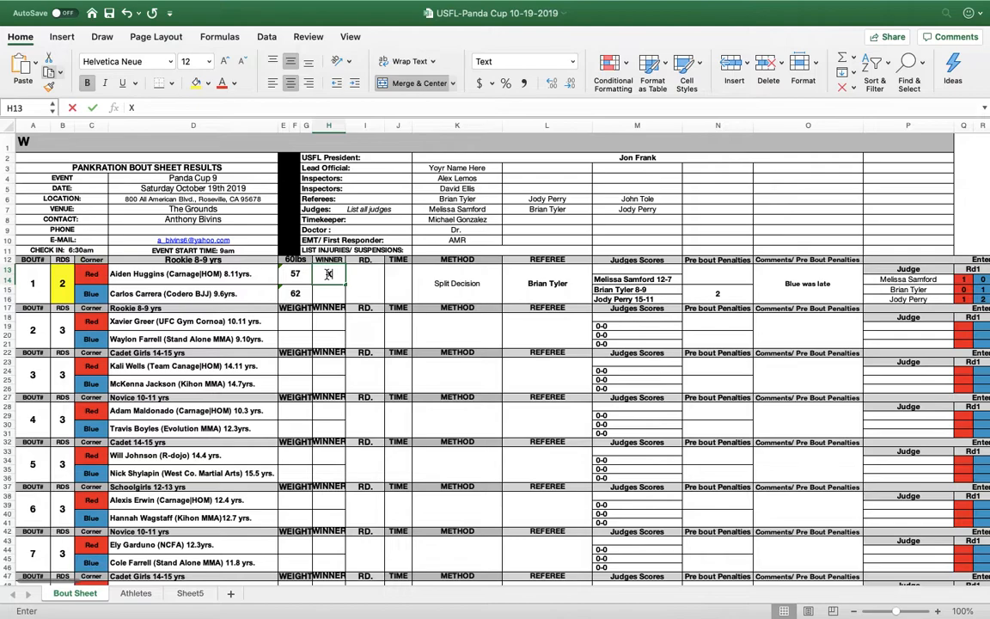
type("WINNER")
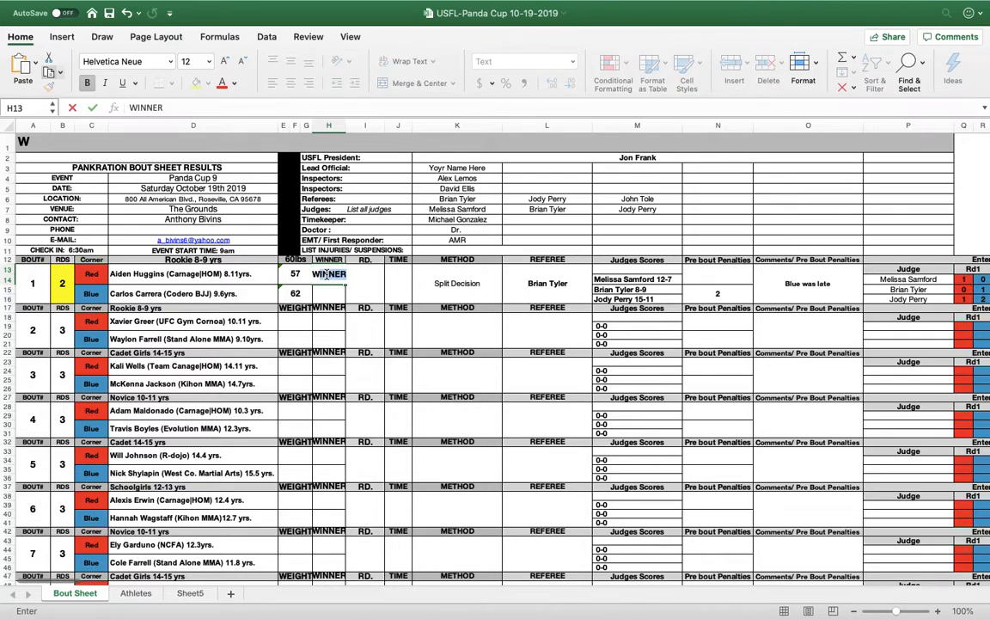
left_click(457, 331)
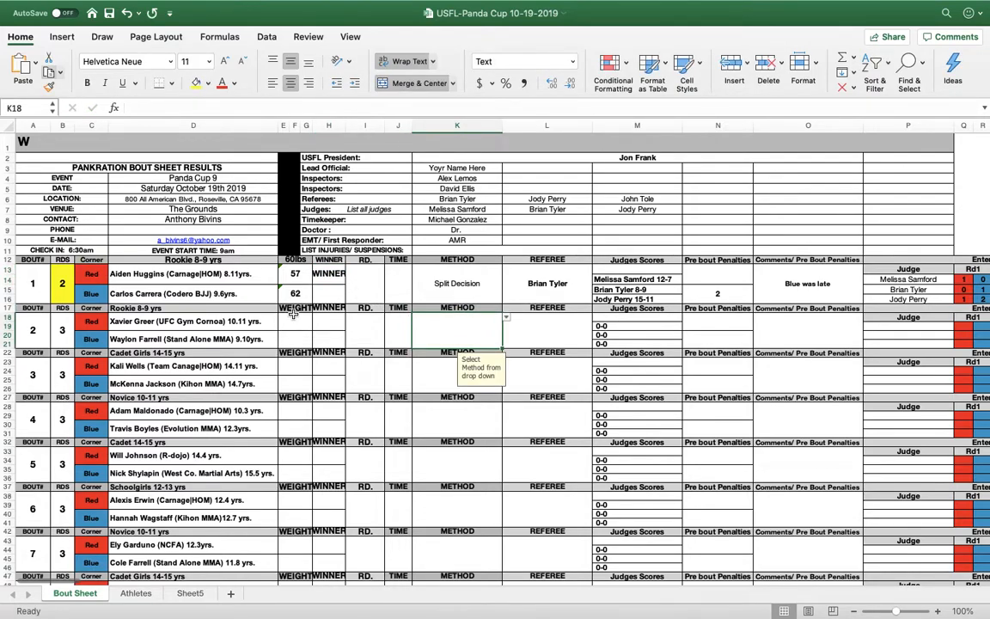
Enter bout 2's weights 75 and 74, method Sub and round 2.
left_click(295, 308)
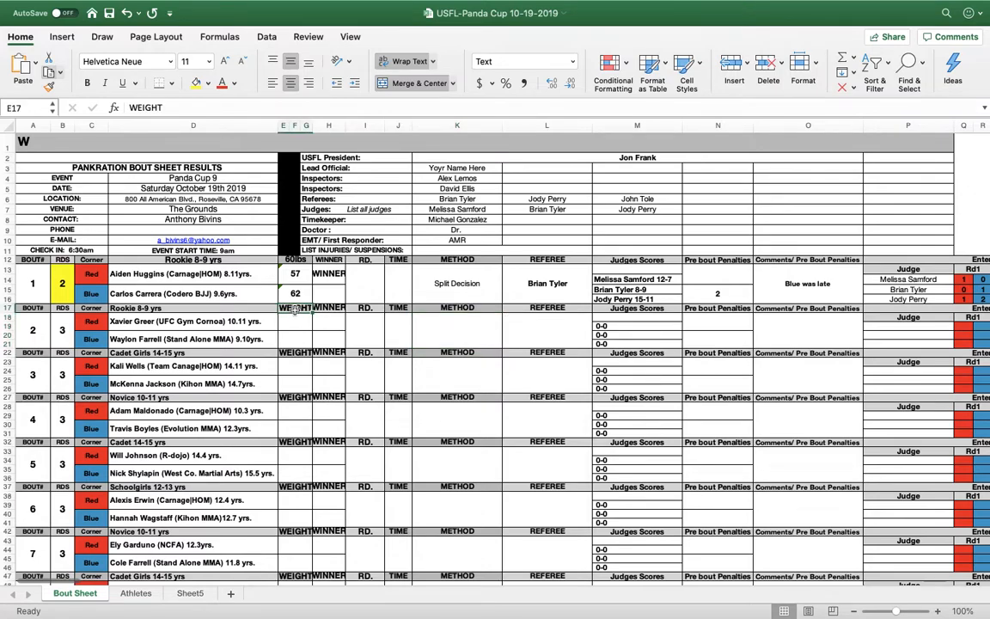
type("75")
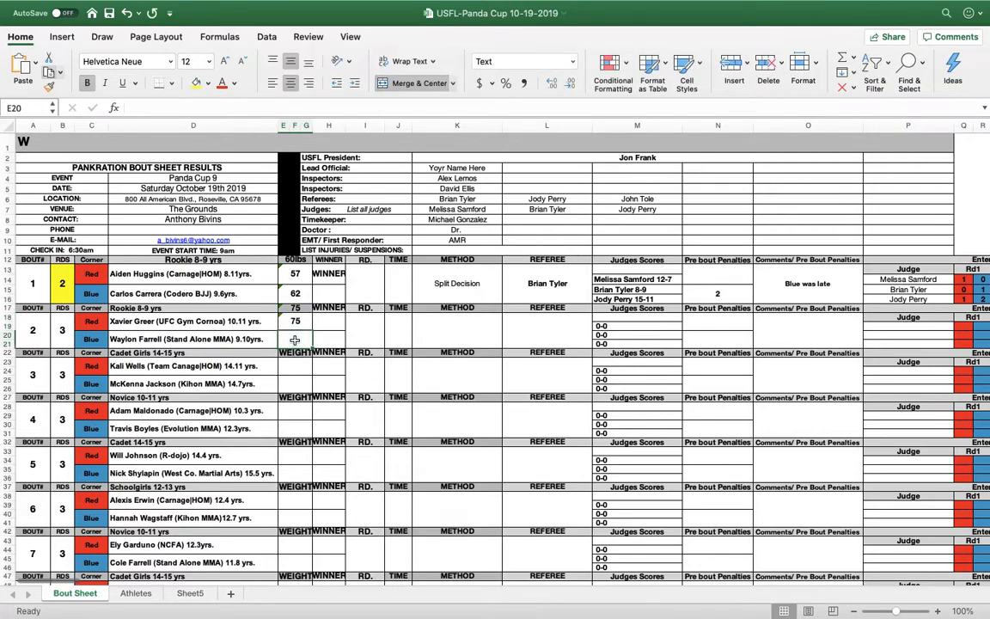
type("74")
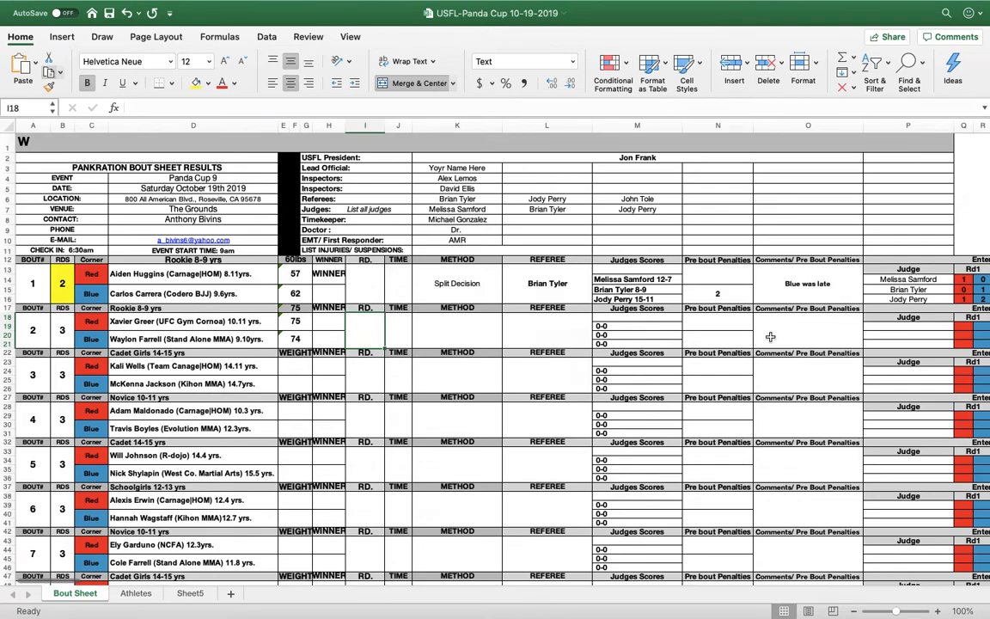
left_click(456, 331)
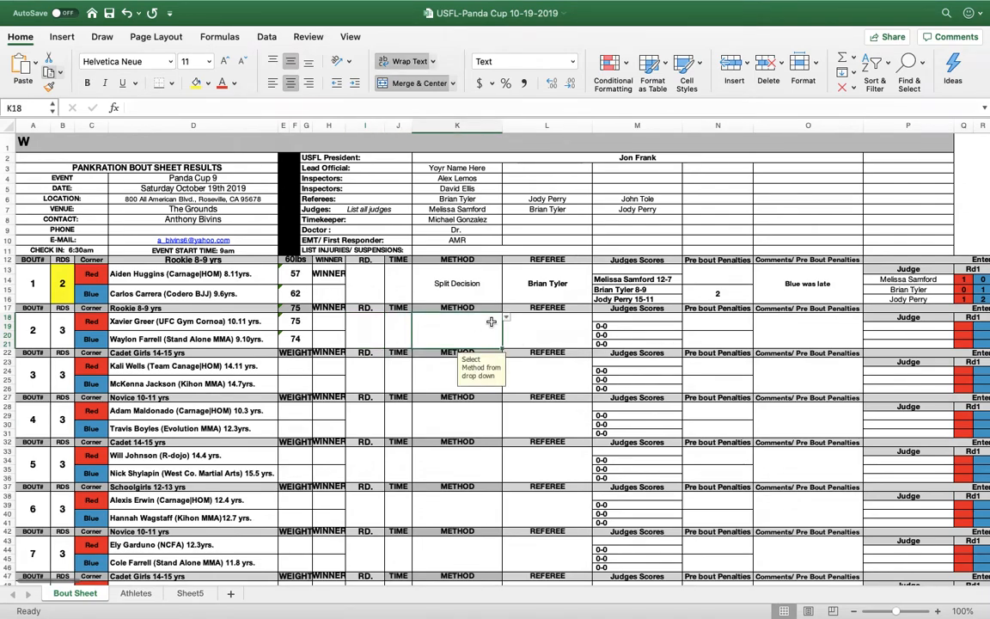
left_click(506, 318)
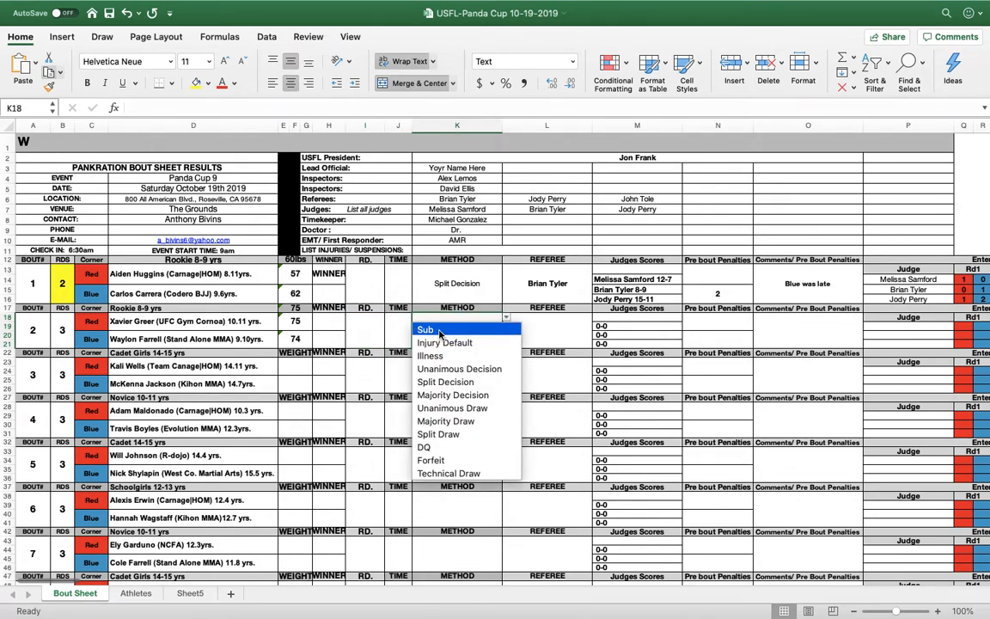
left_click(426, 329)
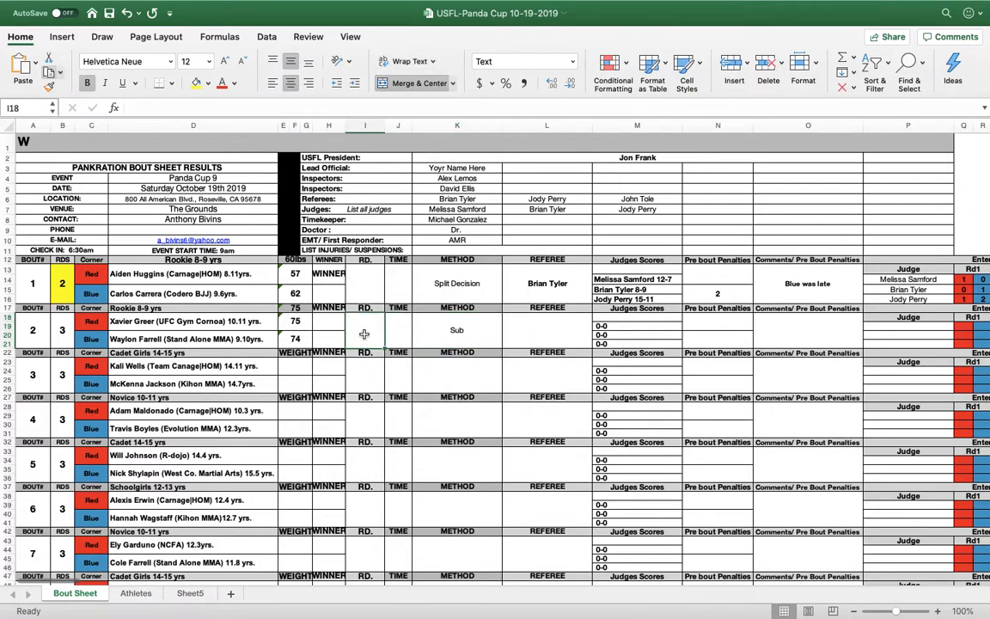
type("2")
left_click(398, 329)
type("1:15")
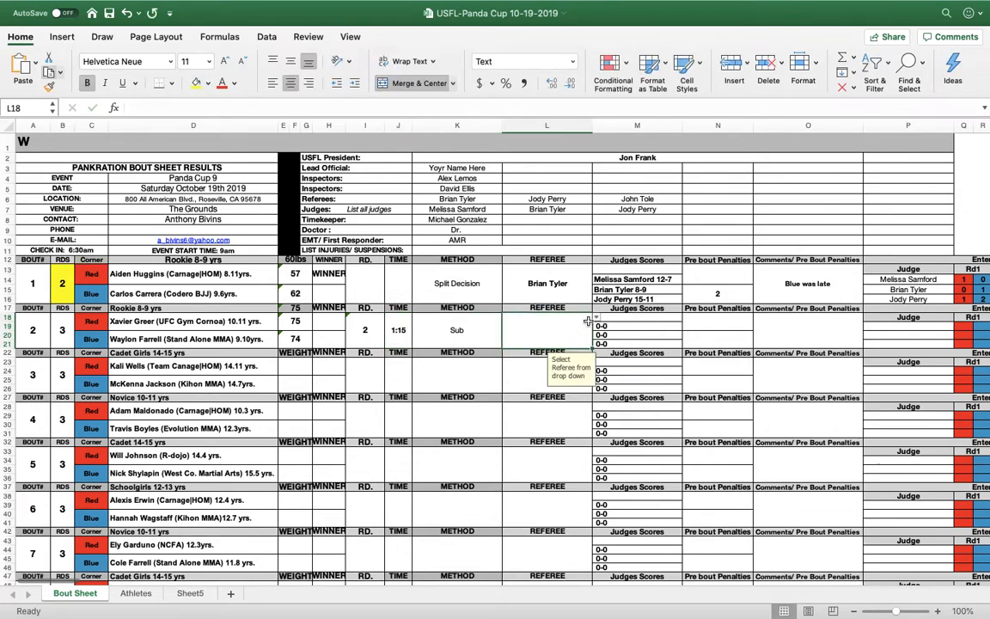
left_click(547, 343)
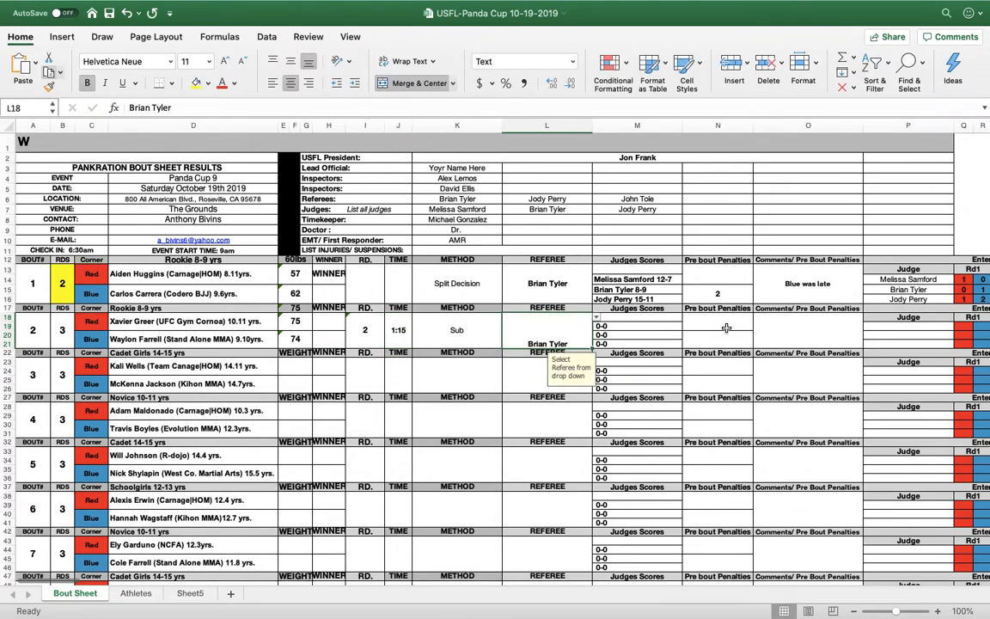
mouse_move(808, 318)
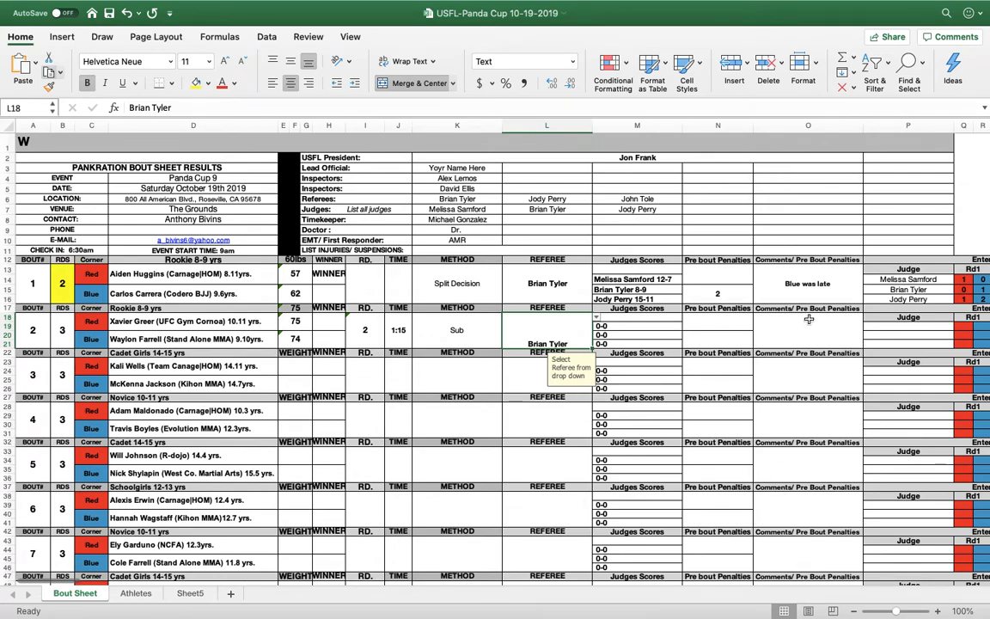
left_click(908, 330)
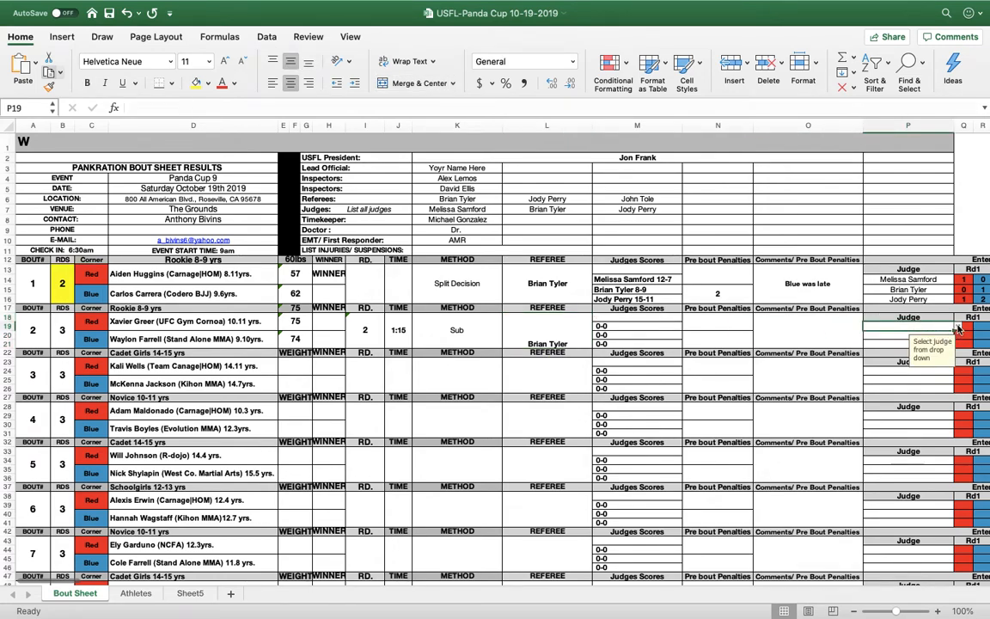
left_click(906, 325)
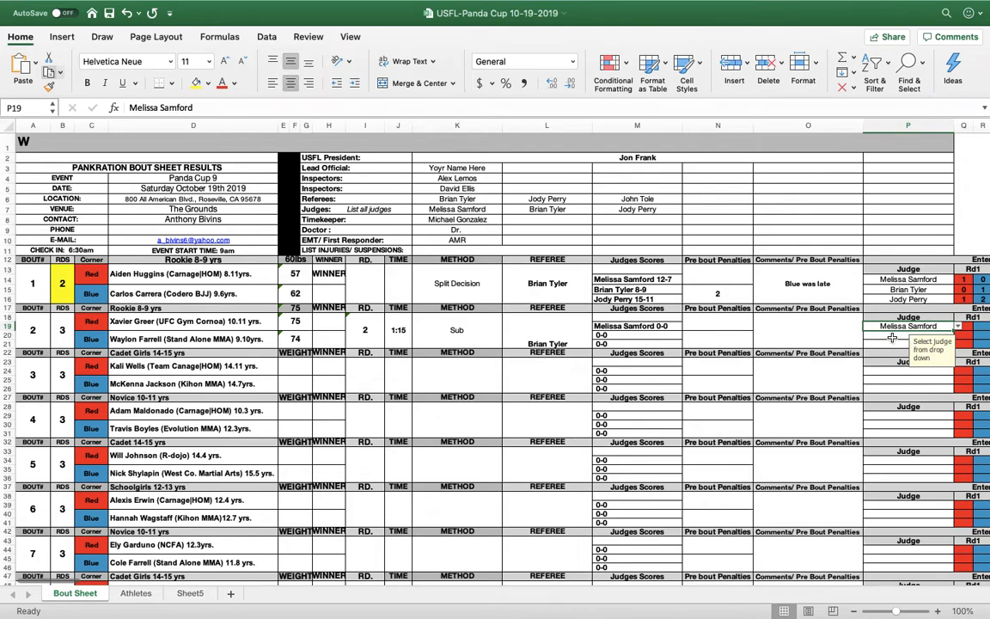
left_click(956, 325)
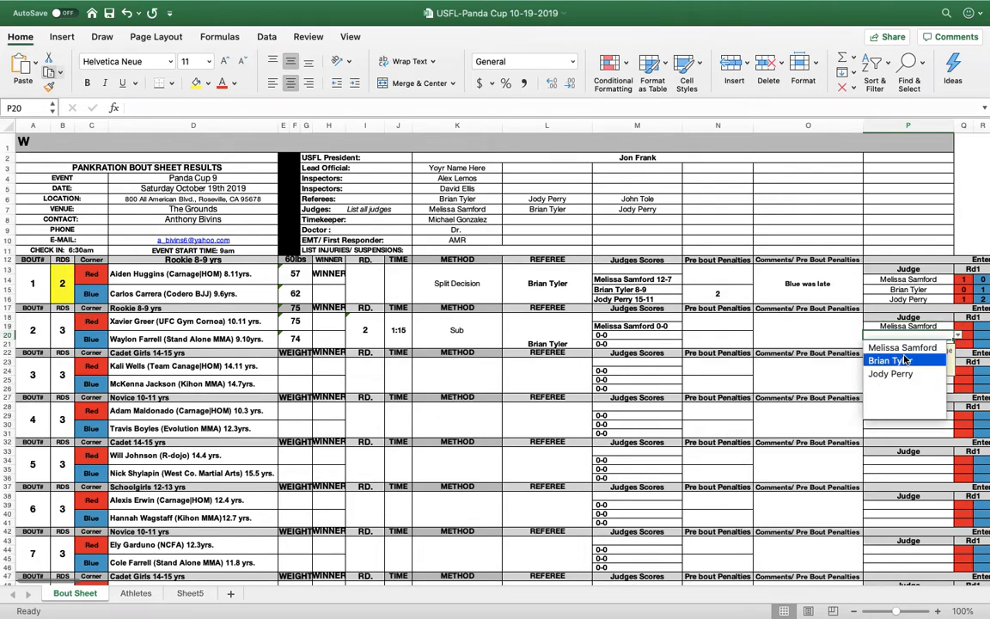
left_click(890, 360)
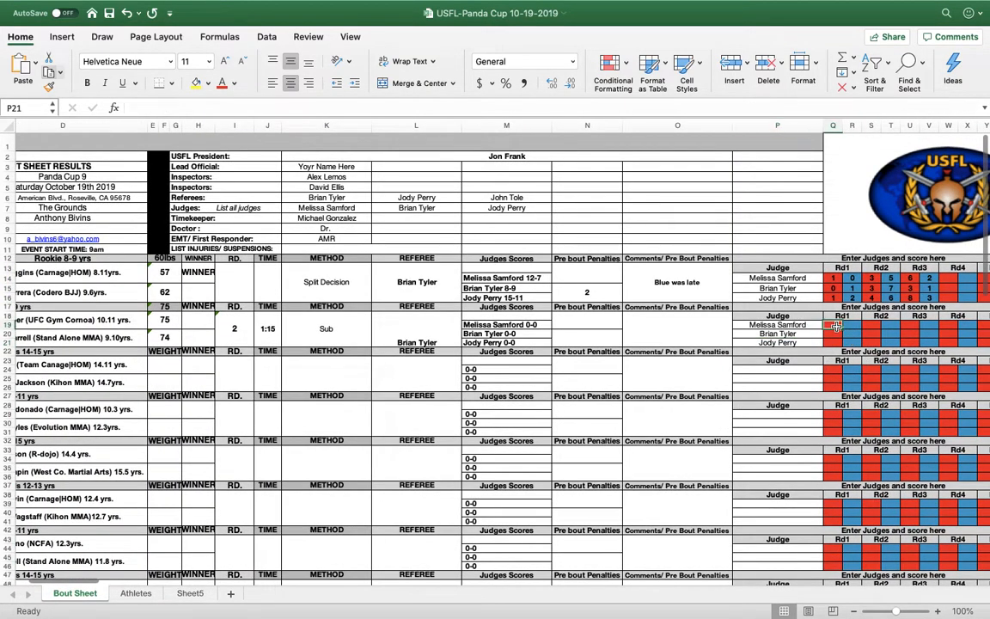
type("3")
left_click(833, 325)
type("1")
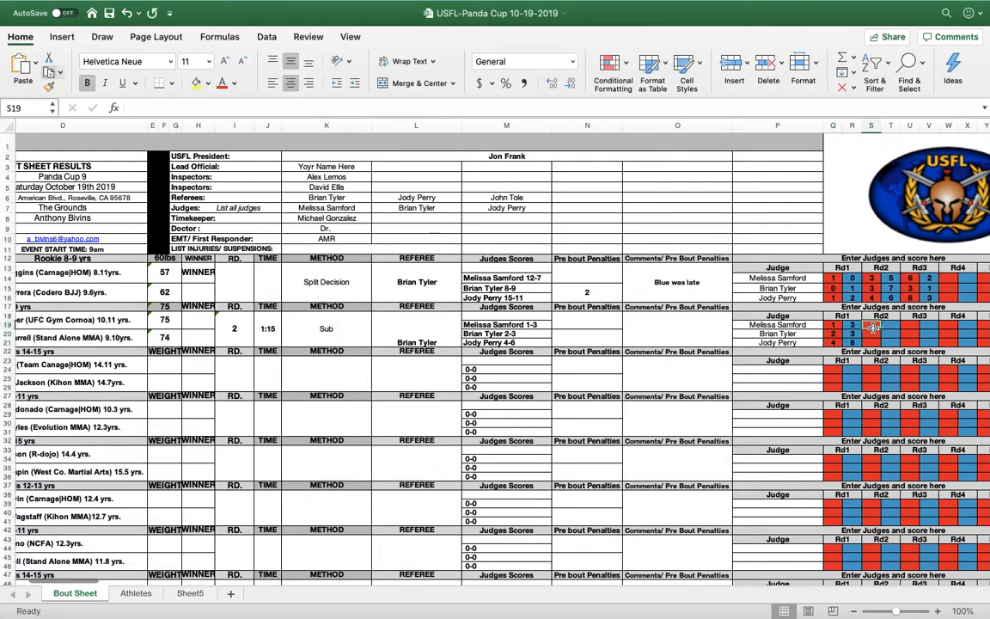
left_click(880, 325)
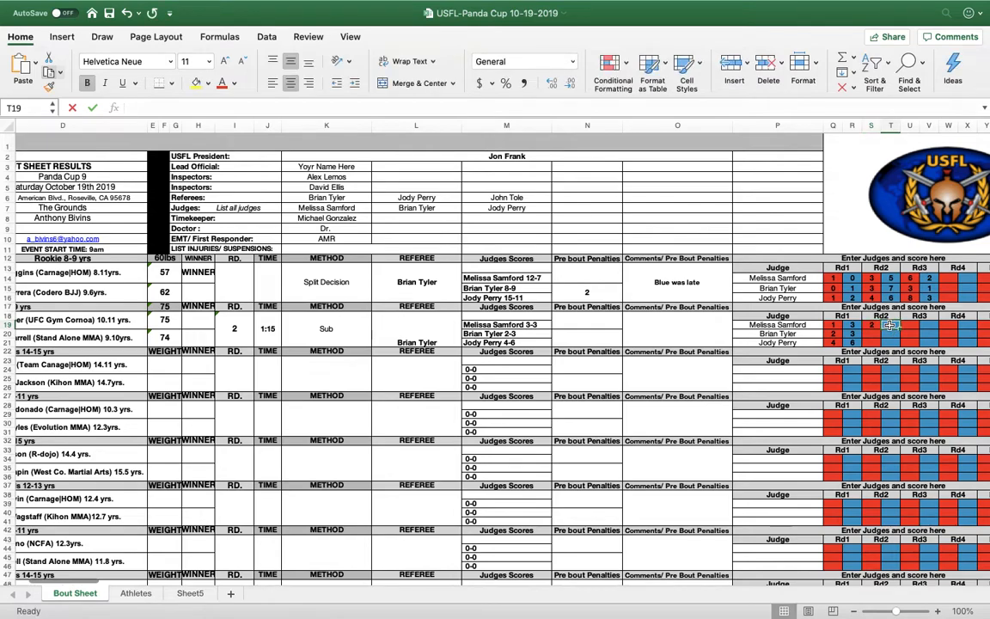
type("10")
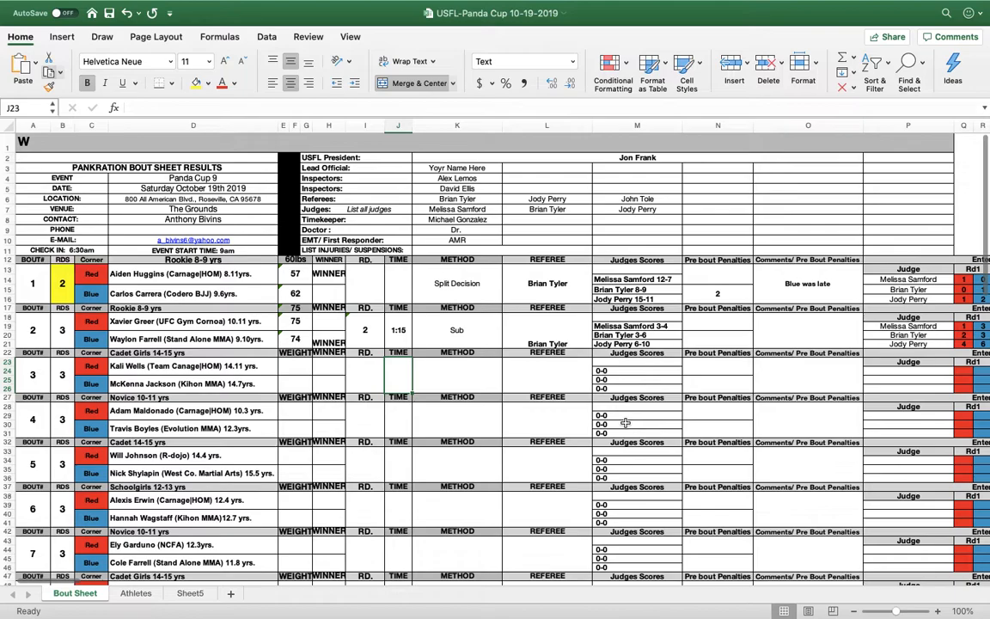
mouse_move(553, 368)
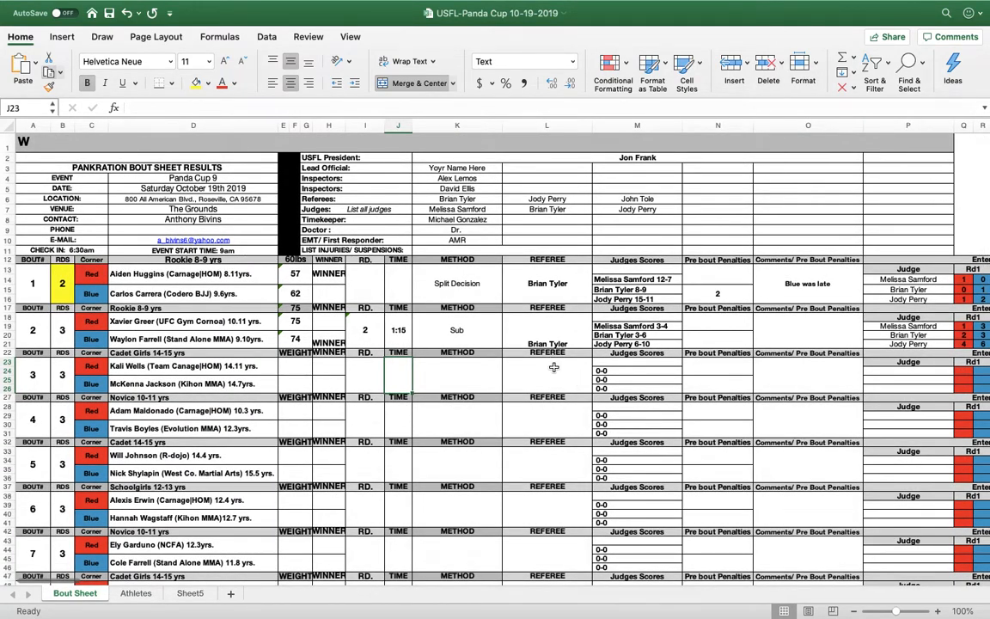
mouse_move(514, 355)
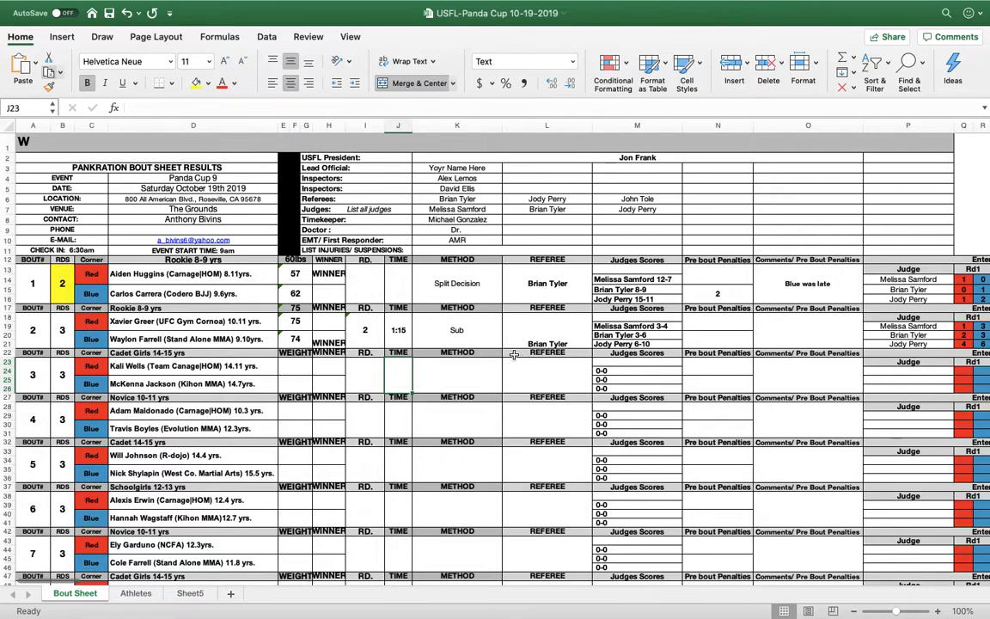
mouse_move(888, 186)
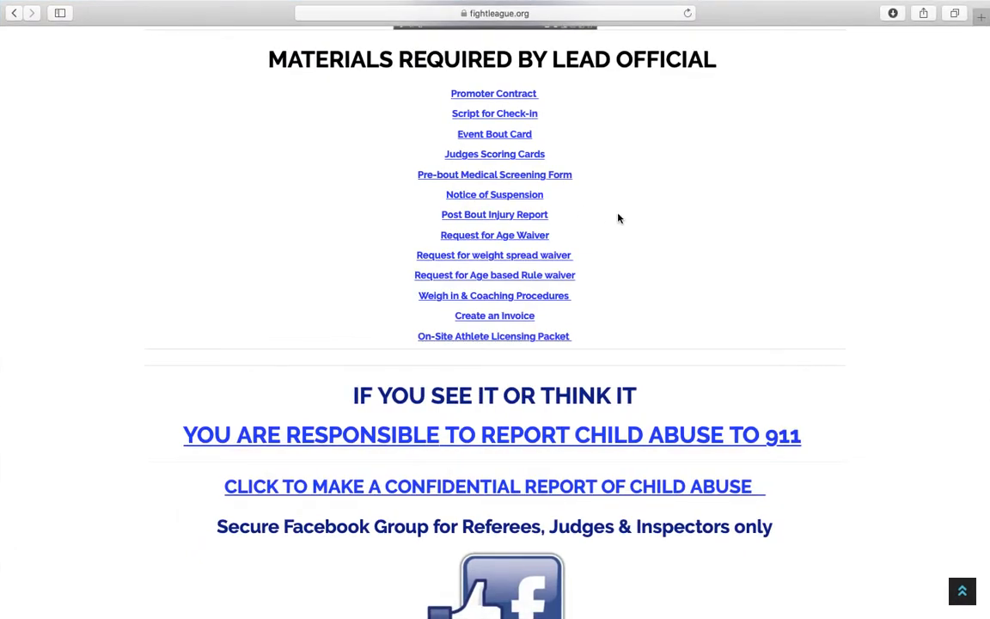
mouse_move(518, 174)
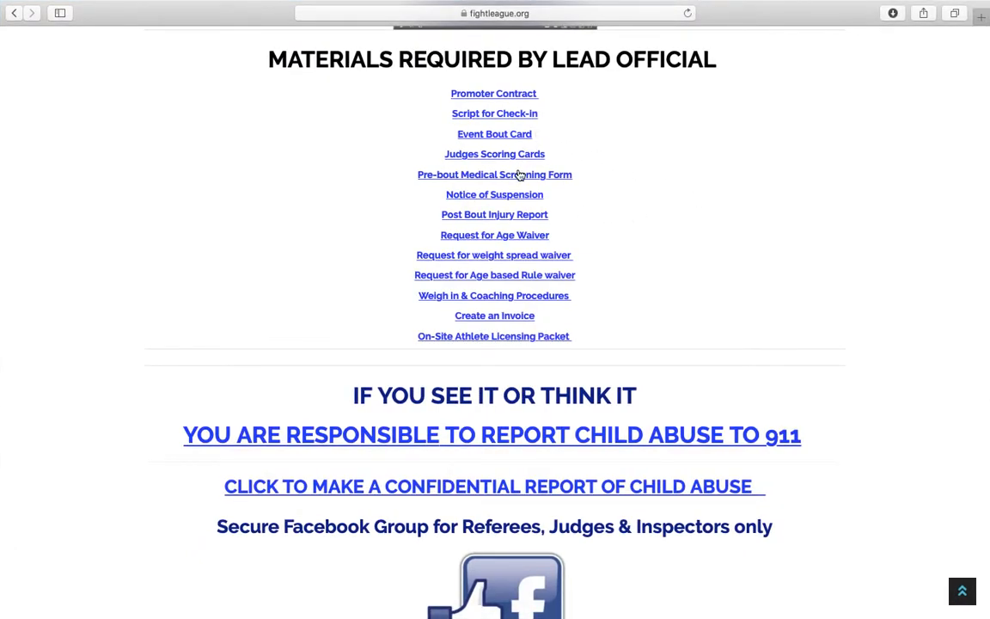
mouse_move(493, 211)
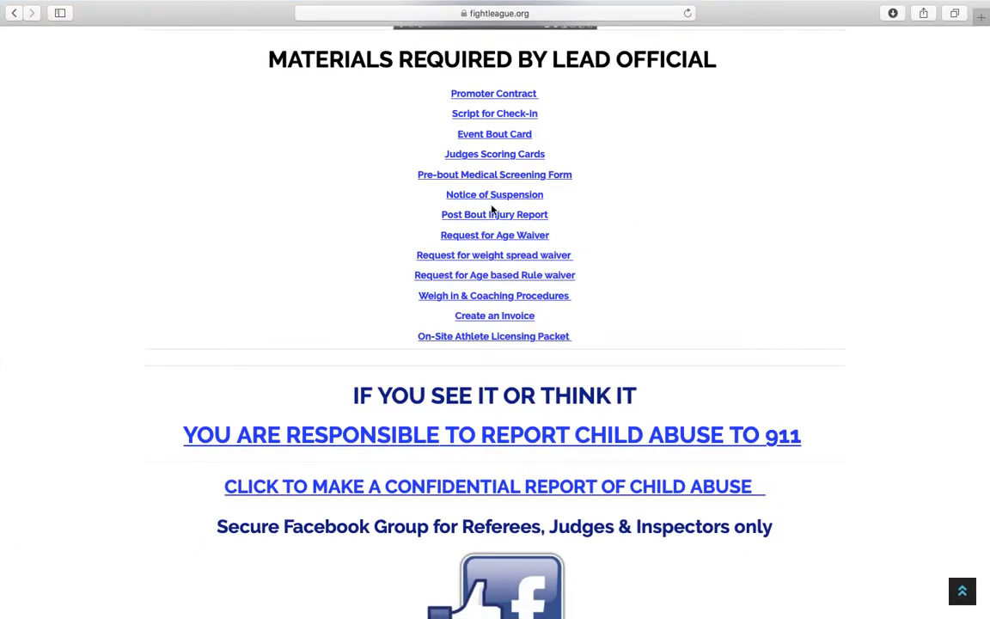
Open the Post Bout Injury Report link and scroll through the injury report form.
left_click(494, 214)
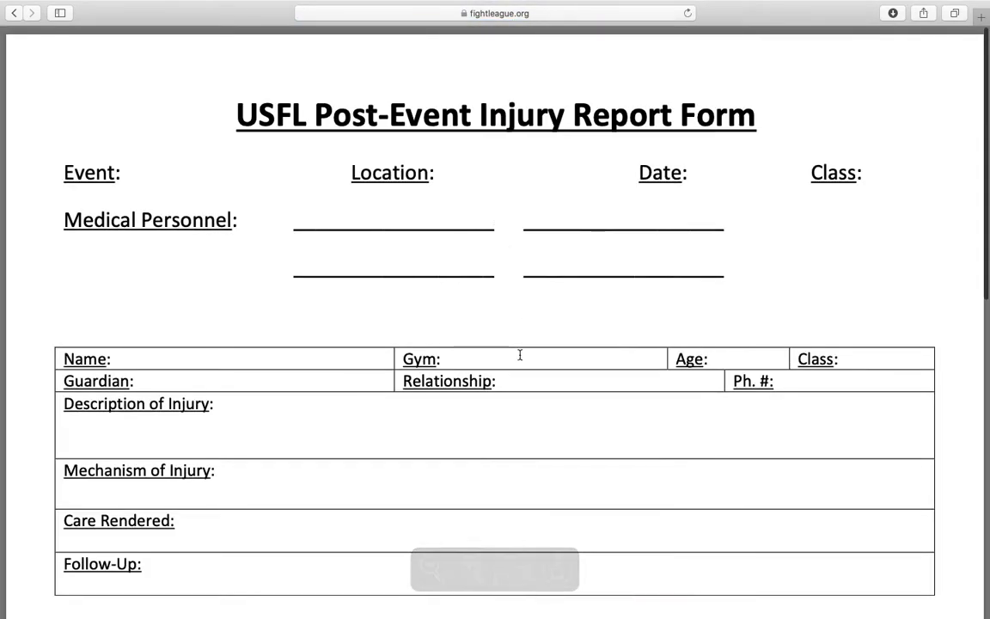
scroll("down", 3)
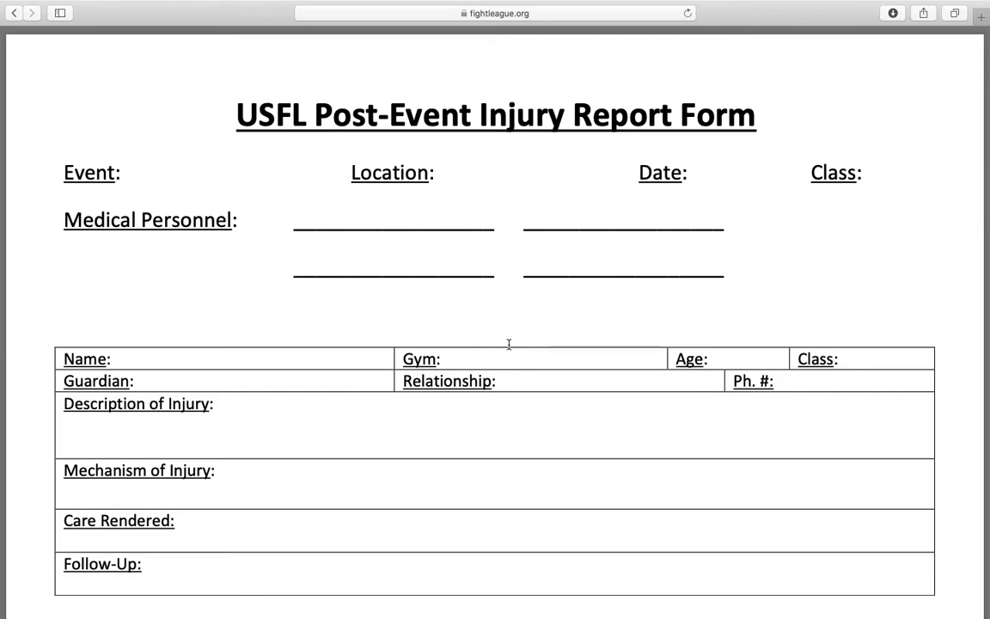
scroll("down", 3)
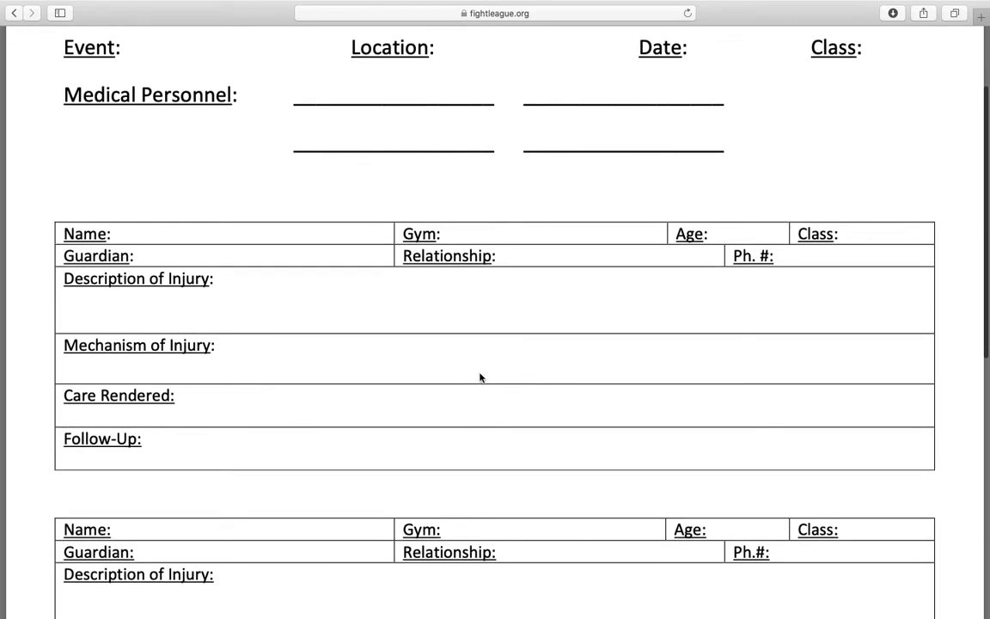
mouse_move(399, 353)
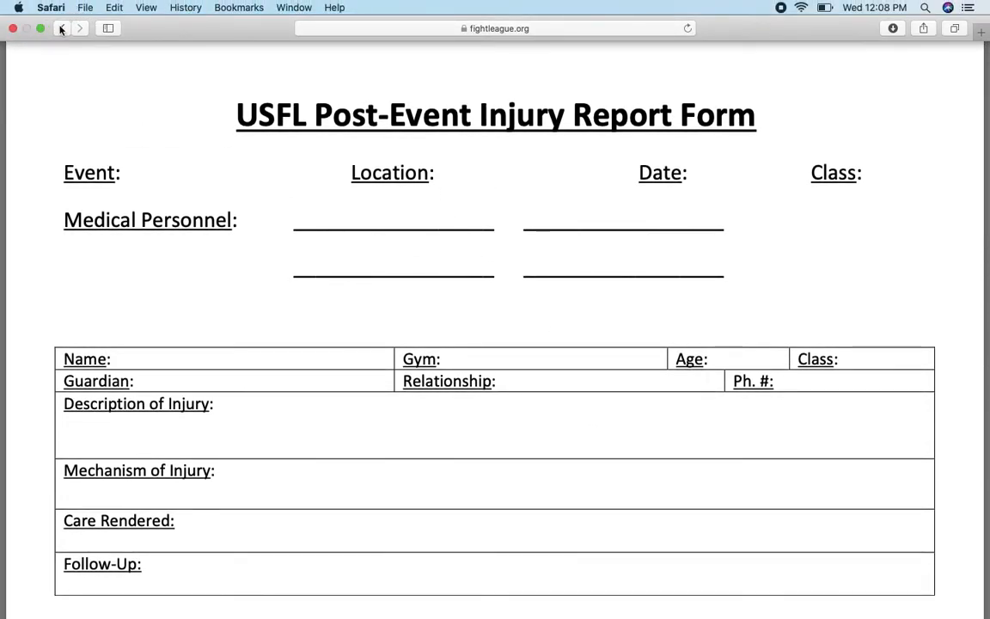
mouse_move(61, 28)
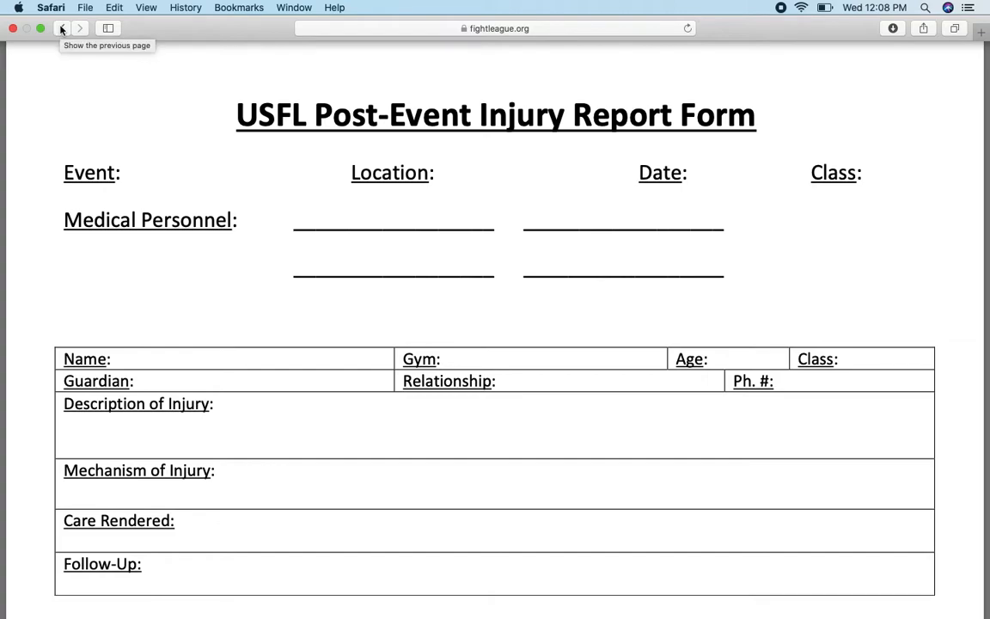
Go back to the materials list, view the Notice of Suspension form, then scroll the list.
left_click(61, 27)
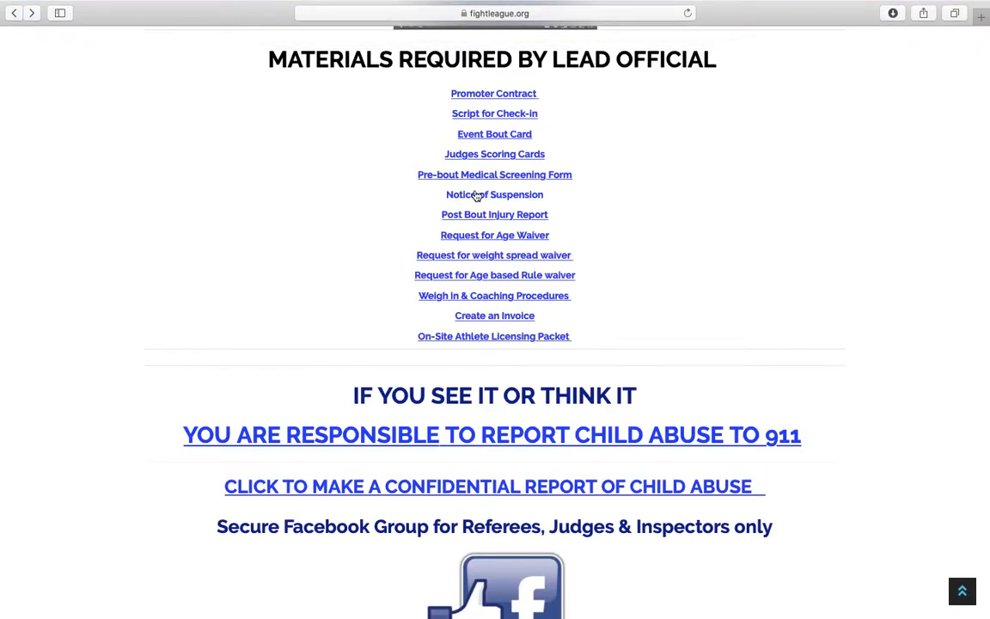
left_click(494, 194)
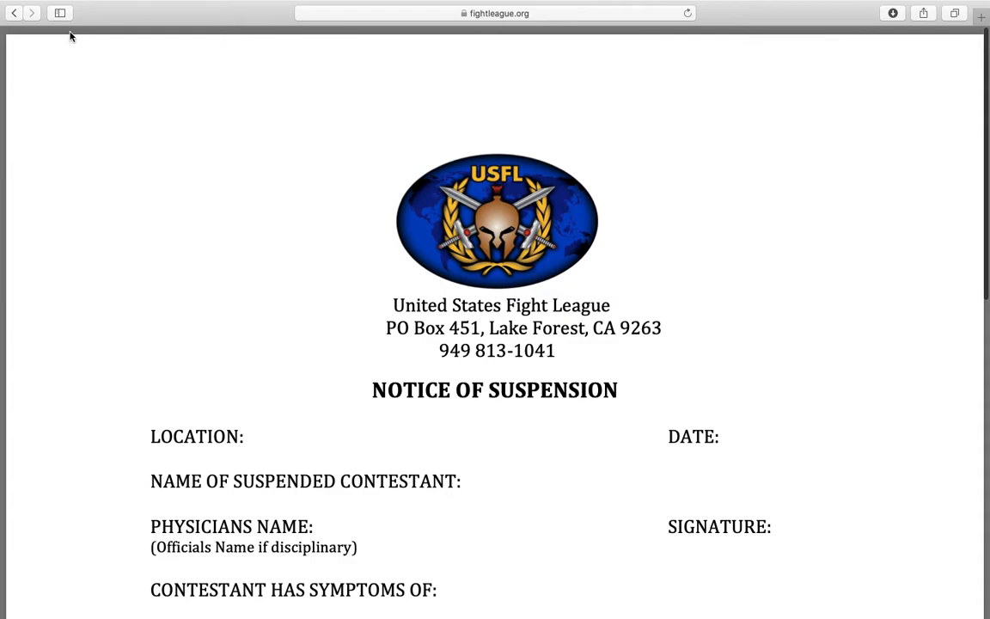
scroll("down", 3)
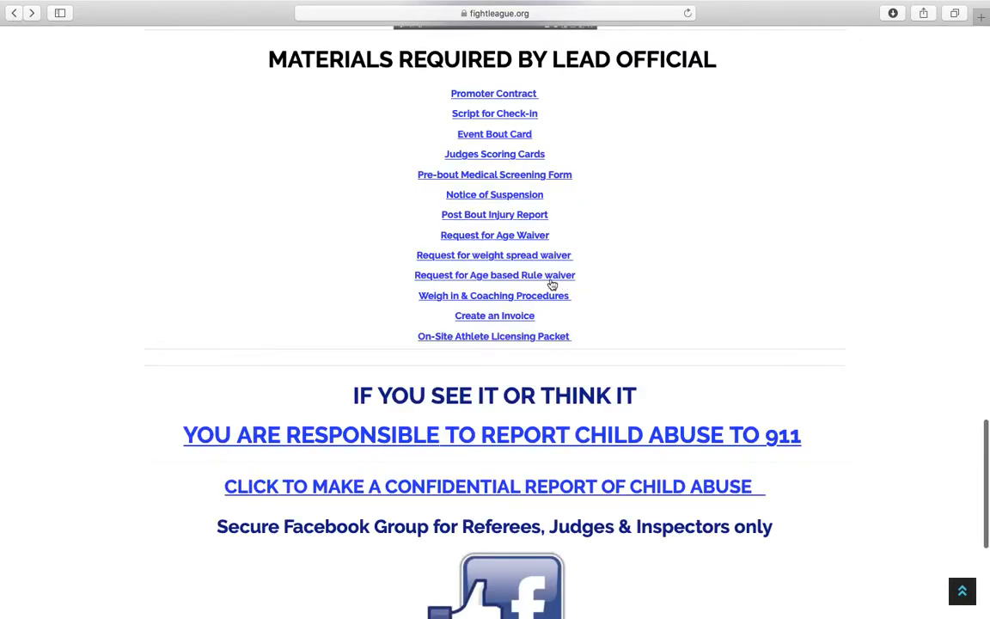
mouse_move(525, 298)
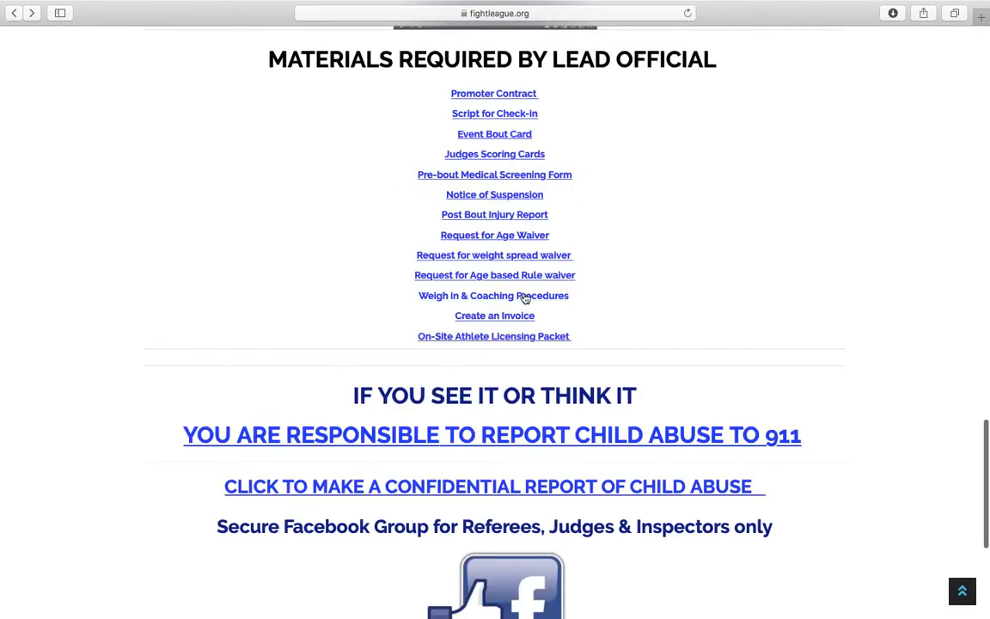
mouse_move(647, 324)
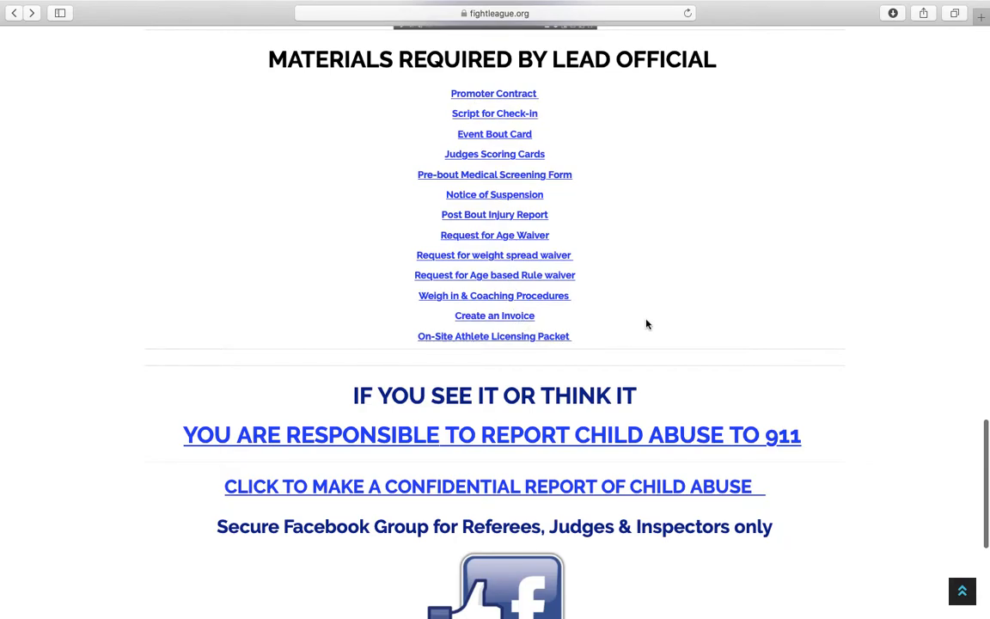
scroll("up", 3)
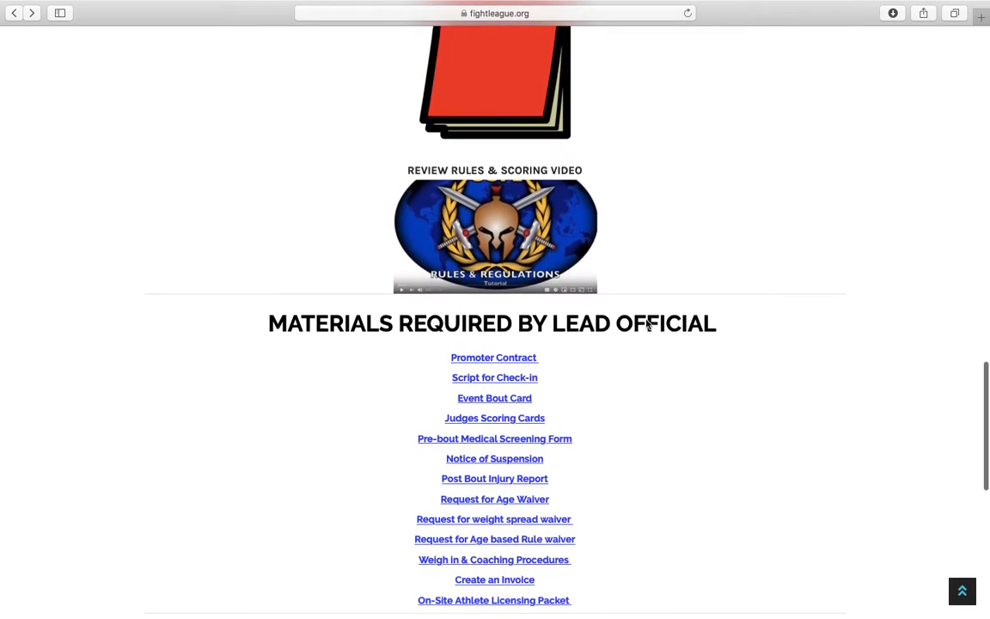
scroll("down", 3)
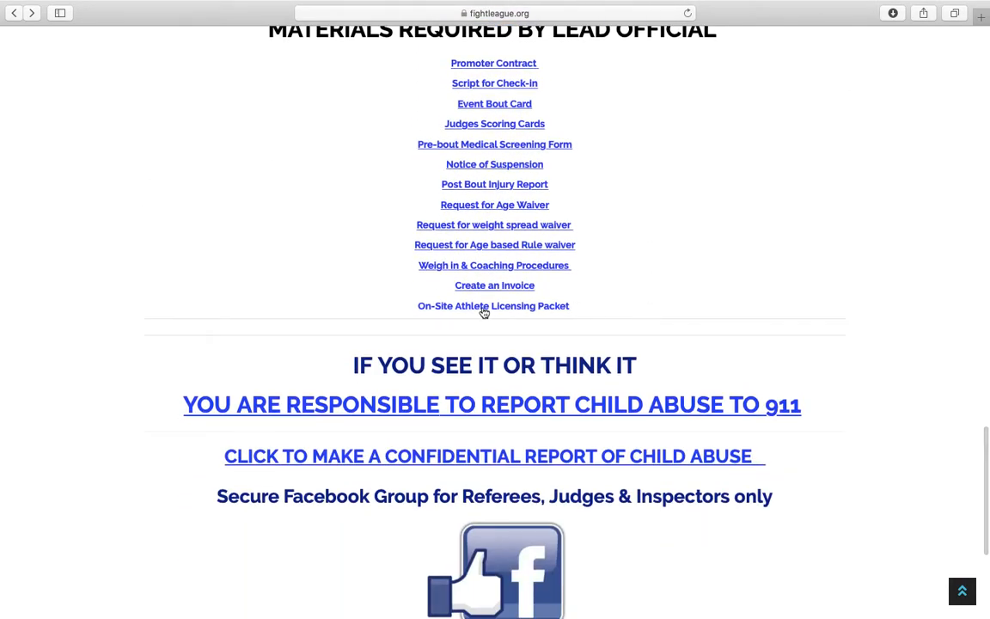
Open the On-Site Athlete Licensing Packet PDF and scroll down to its concussion pages.
left_click(494, 305)
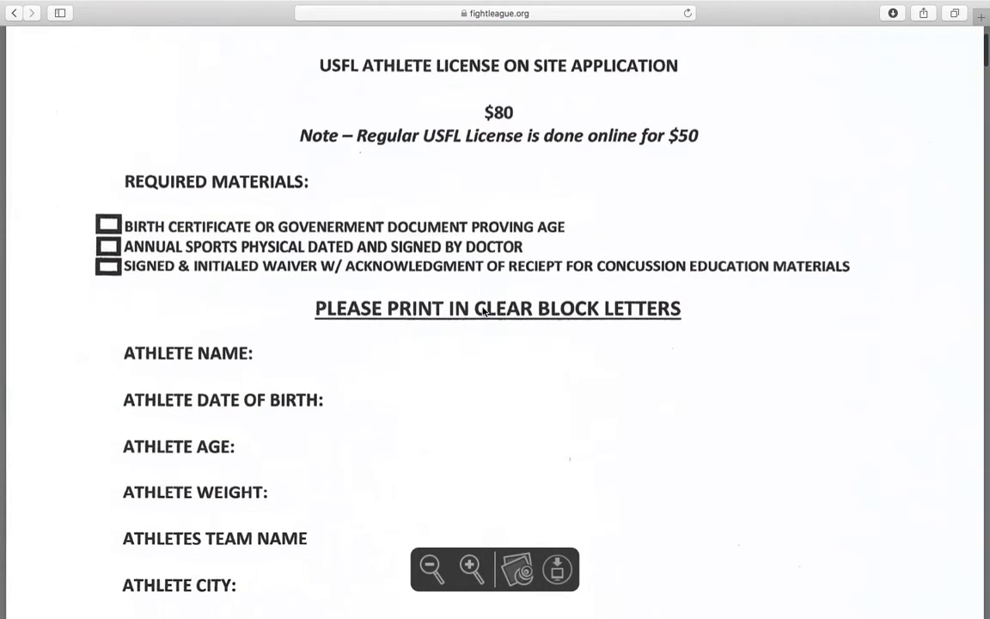
scroll("down", 3)
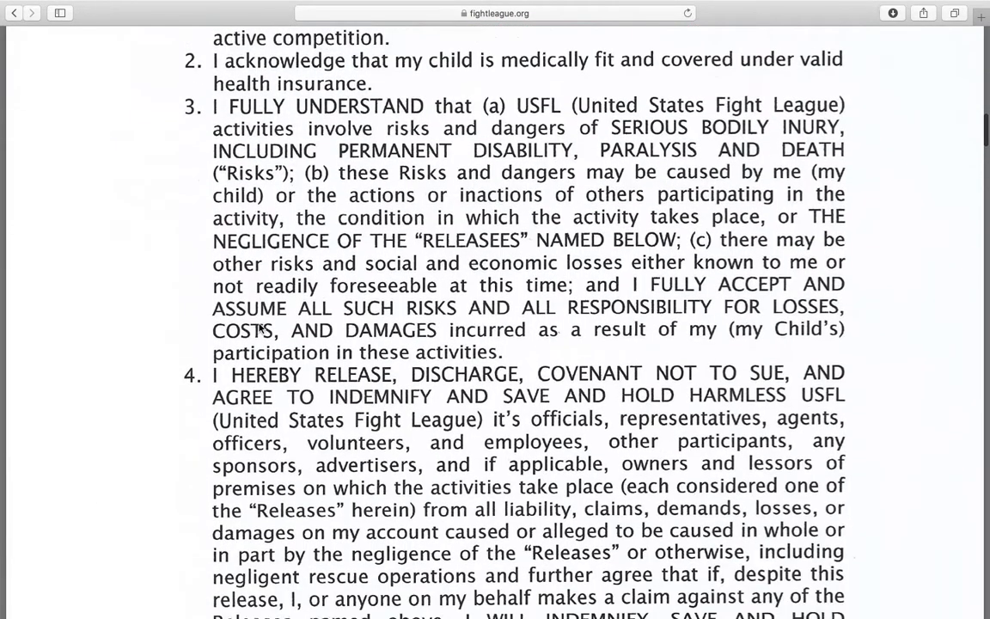
scroll("down", 3)
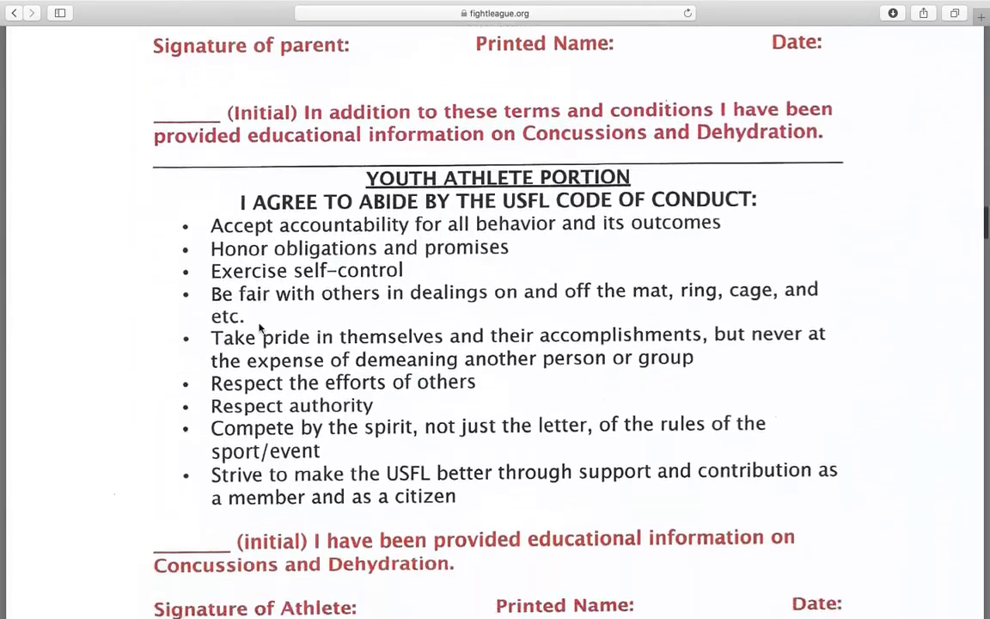
scroll("down", 3)
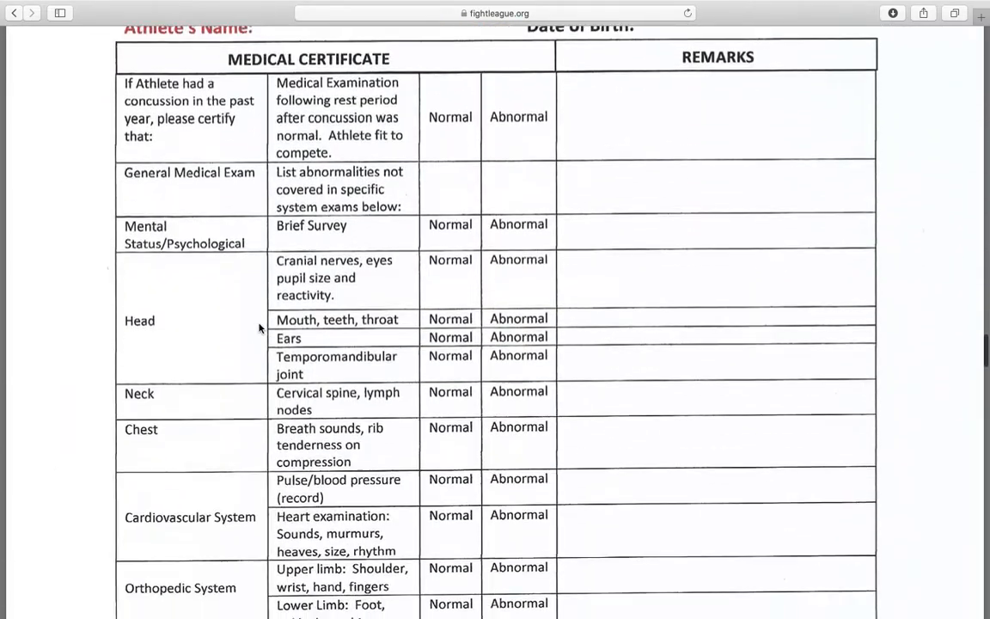
scroll("down", 3)
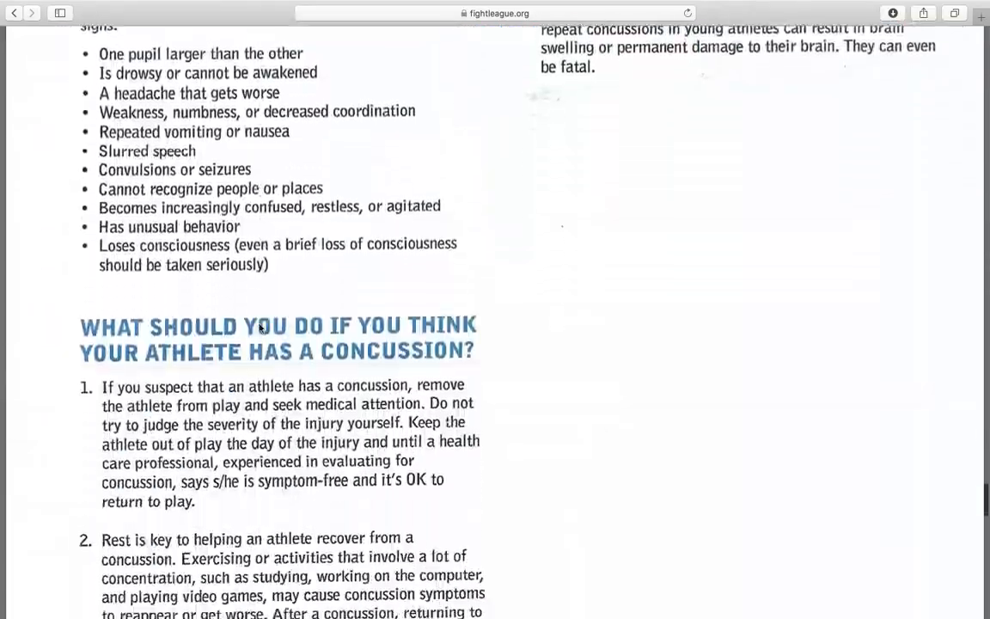
scroll("down", 3)
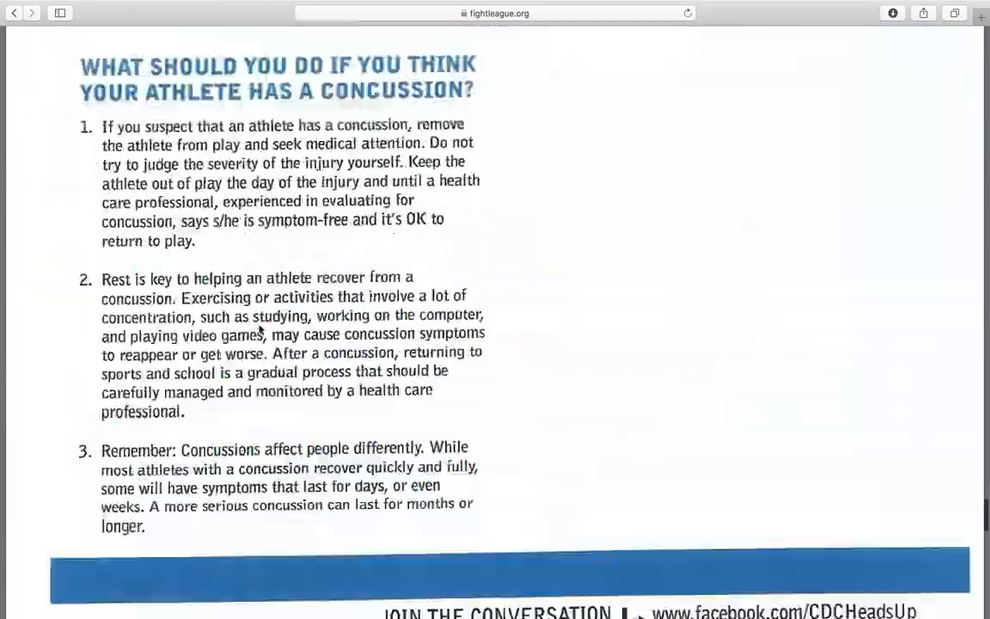